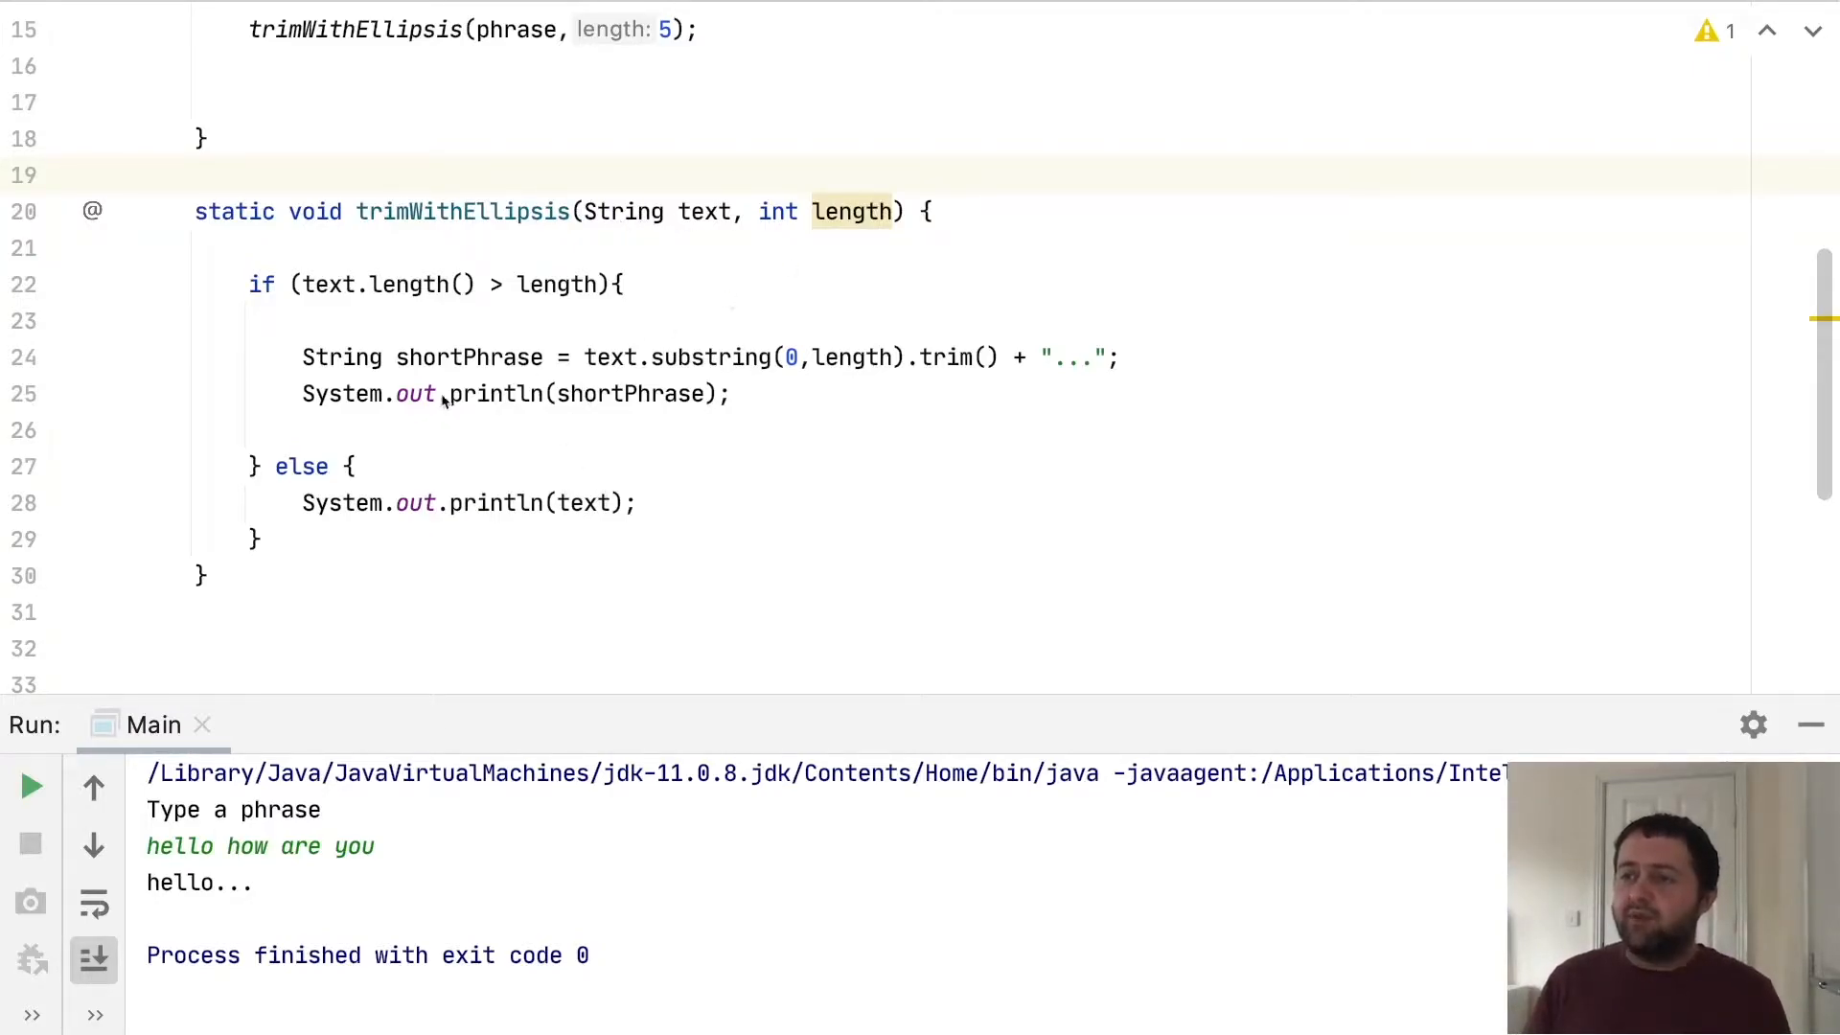
# Place the cursor before the trimWithEllipsis call in main to add a String declaration
pyautogui.click(443, 393)
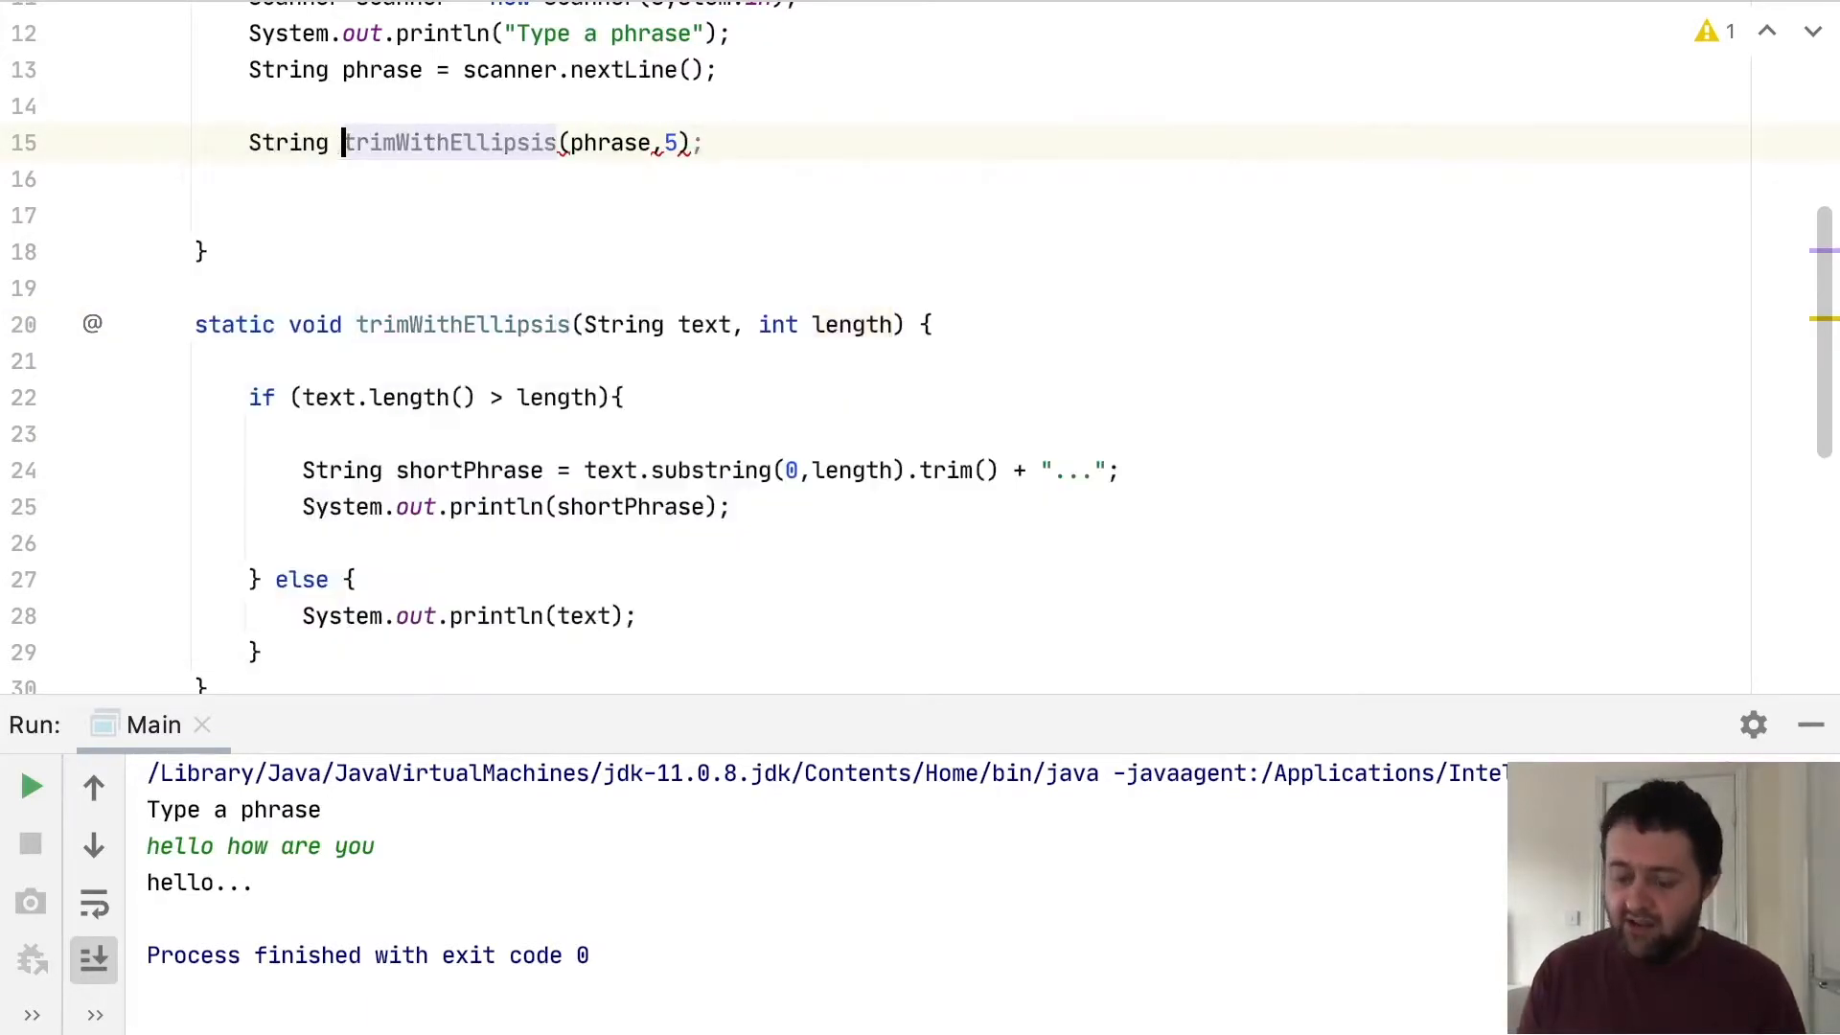
# Name the variable trimmedPhrase so line 15 stores the result of trimWithEllipsis(phrase, 5)
pyautogui.write('trimmed')
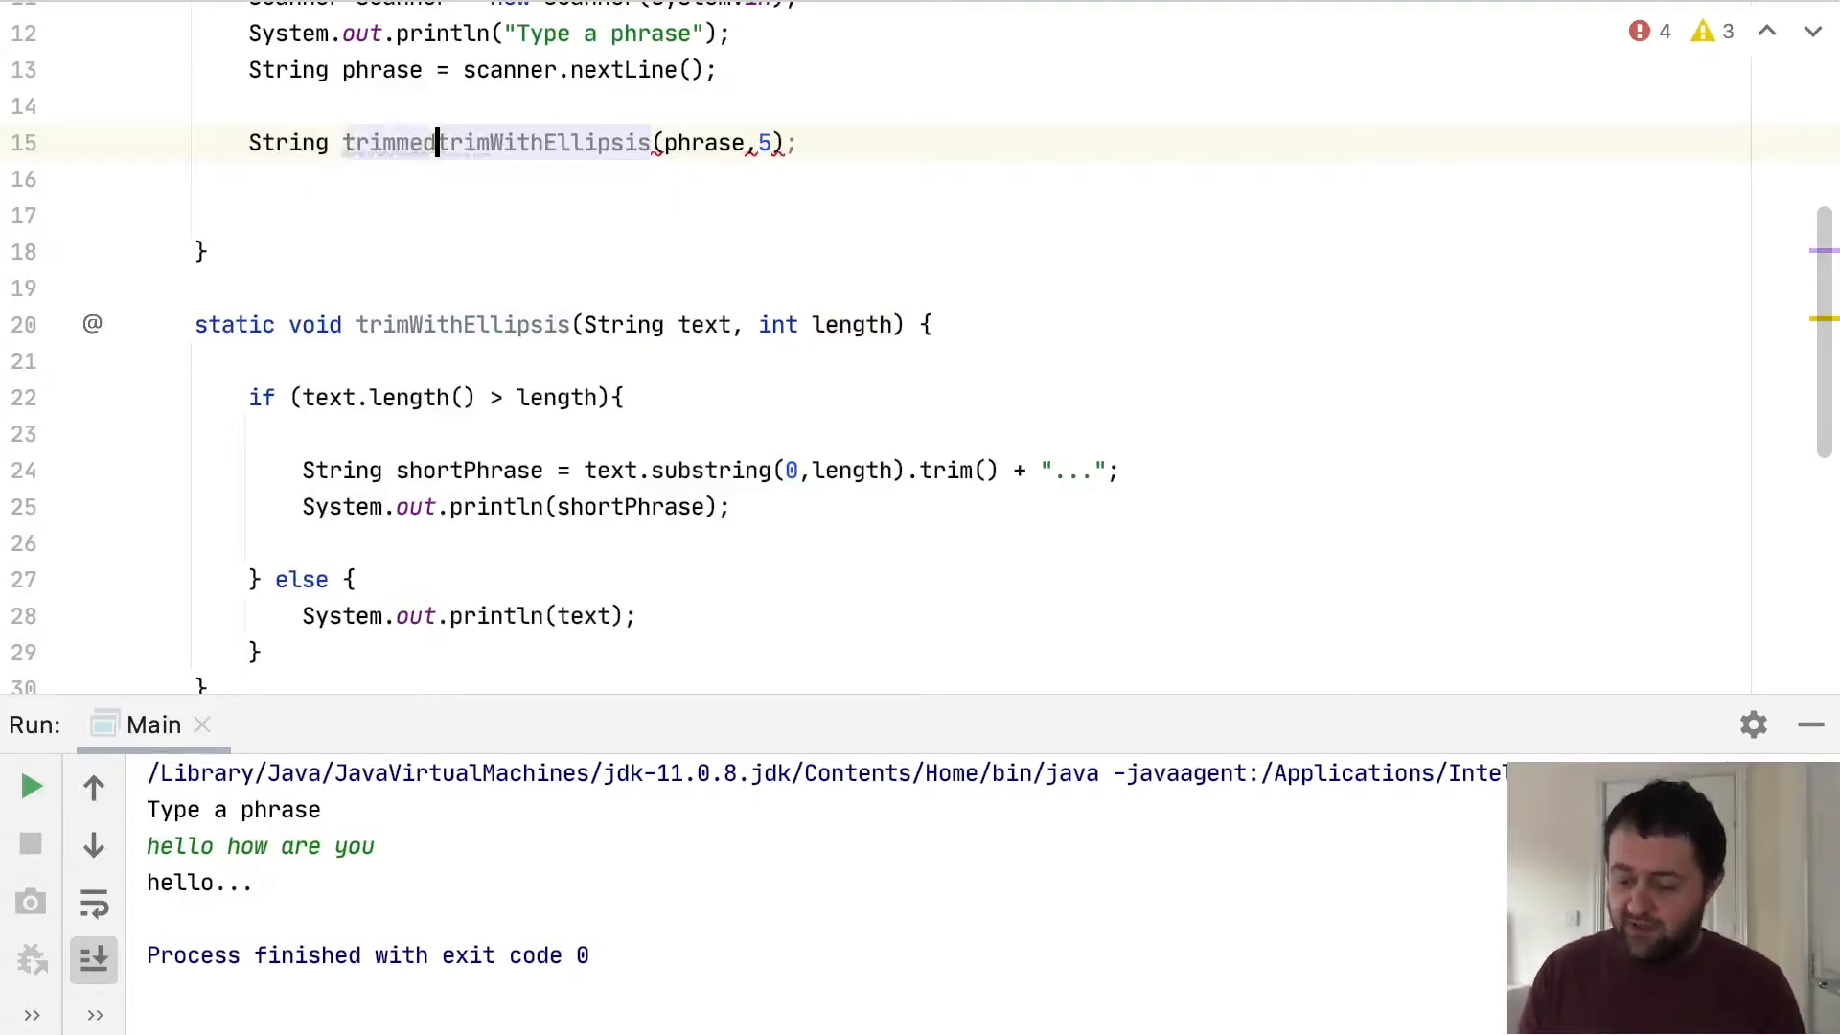
pyautogui.write('Phrase =')
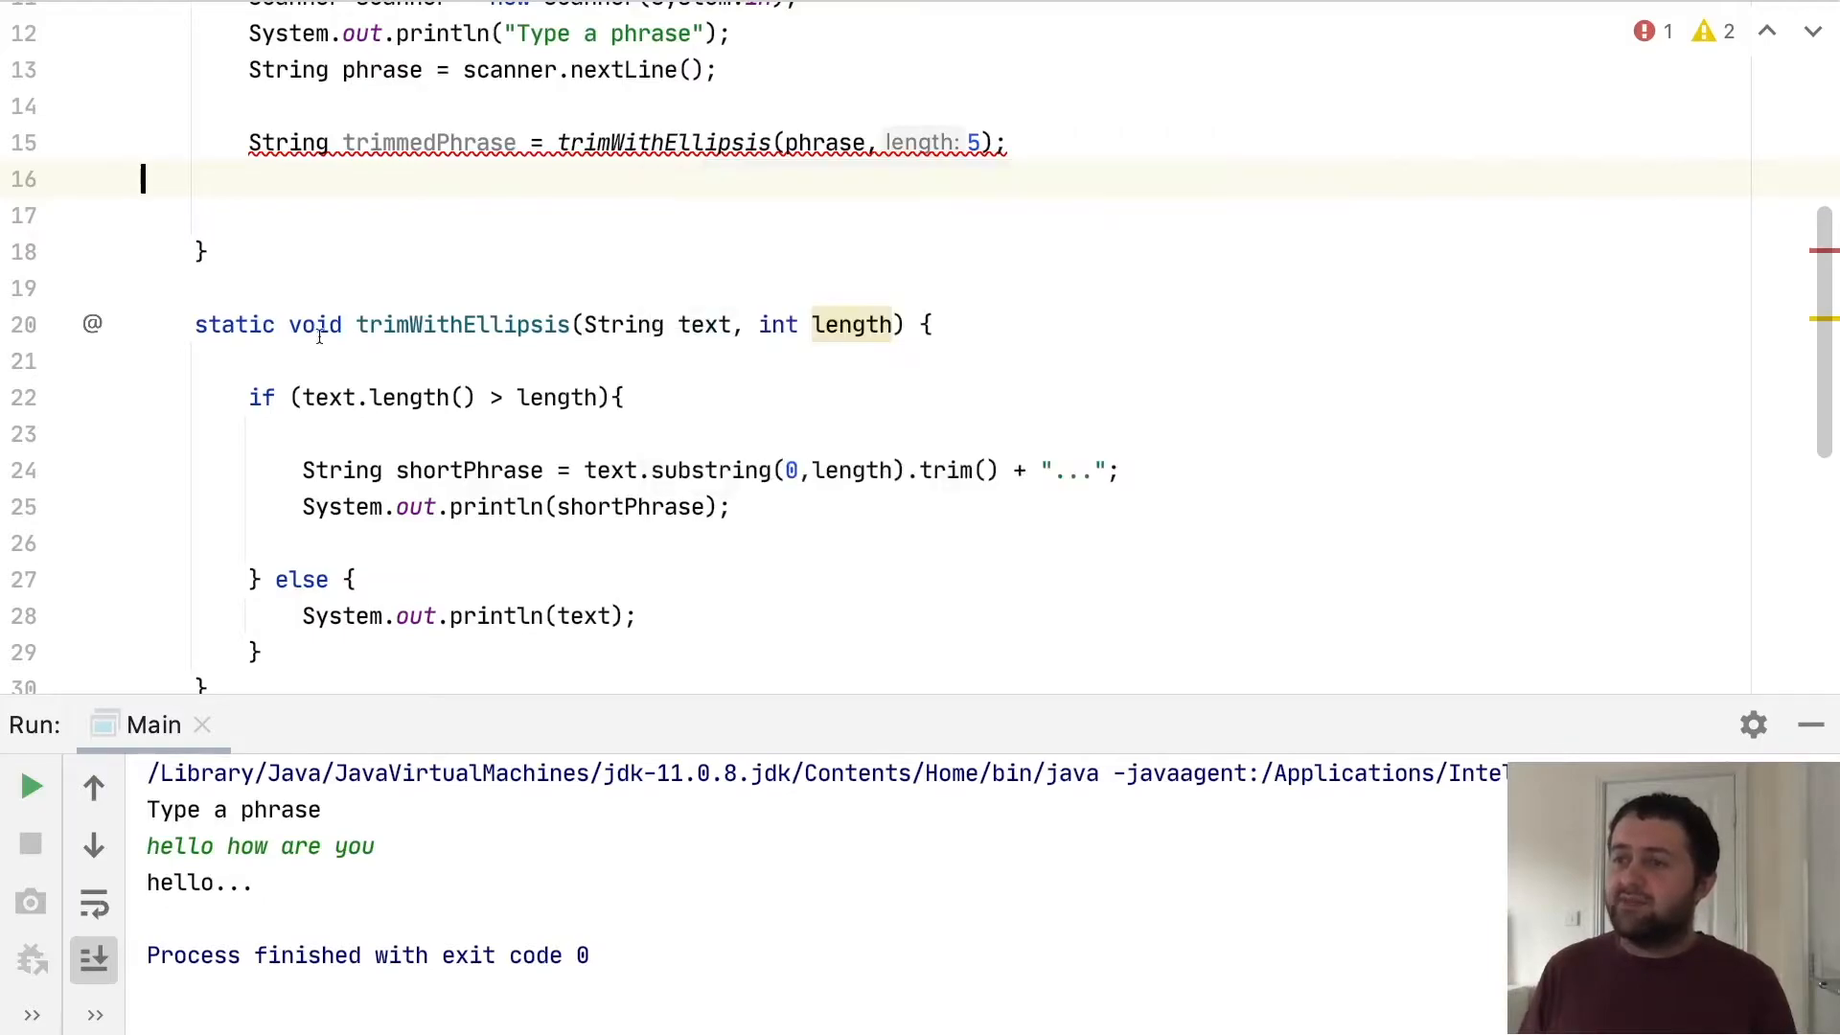
# Change the trimWithEllipsis return type from void to String
pyautogui.doubleClick(314, 325)
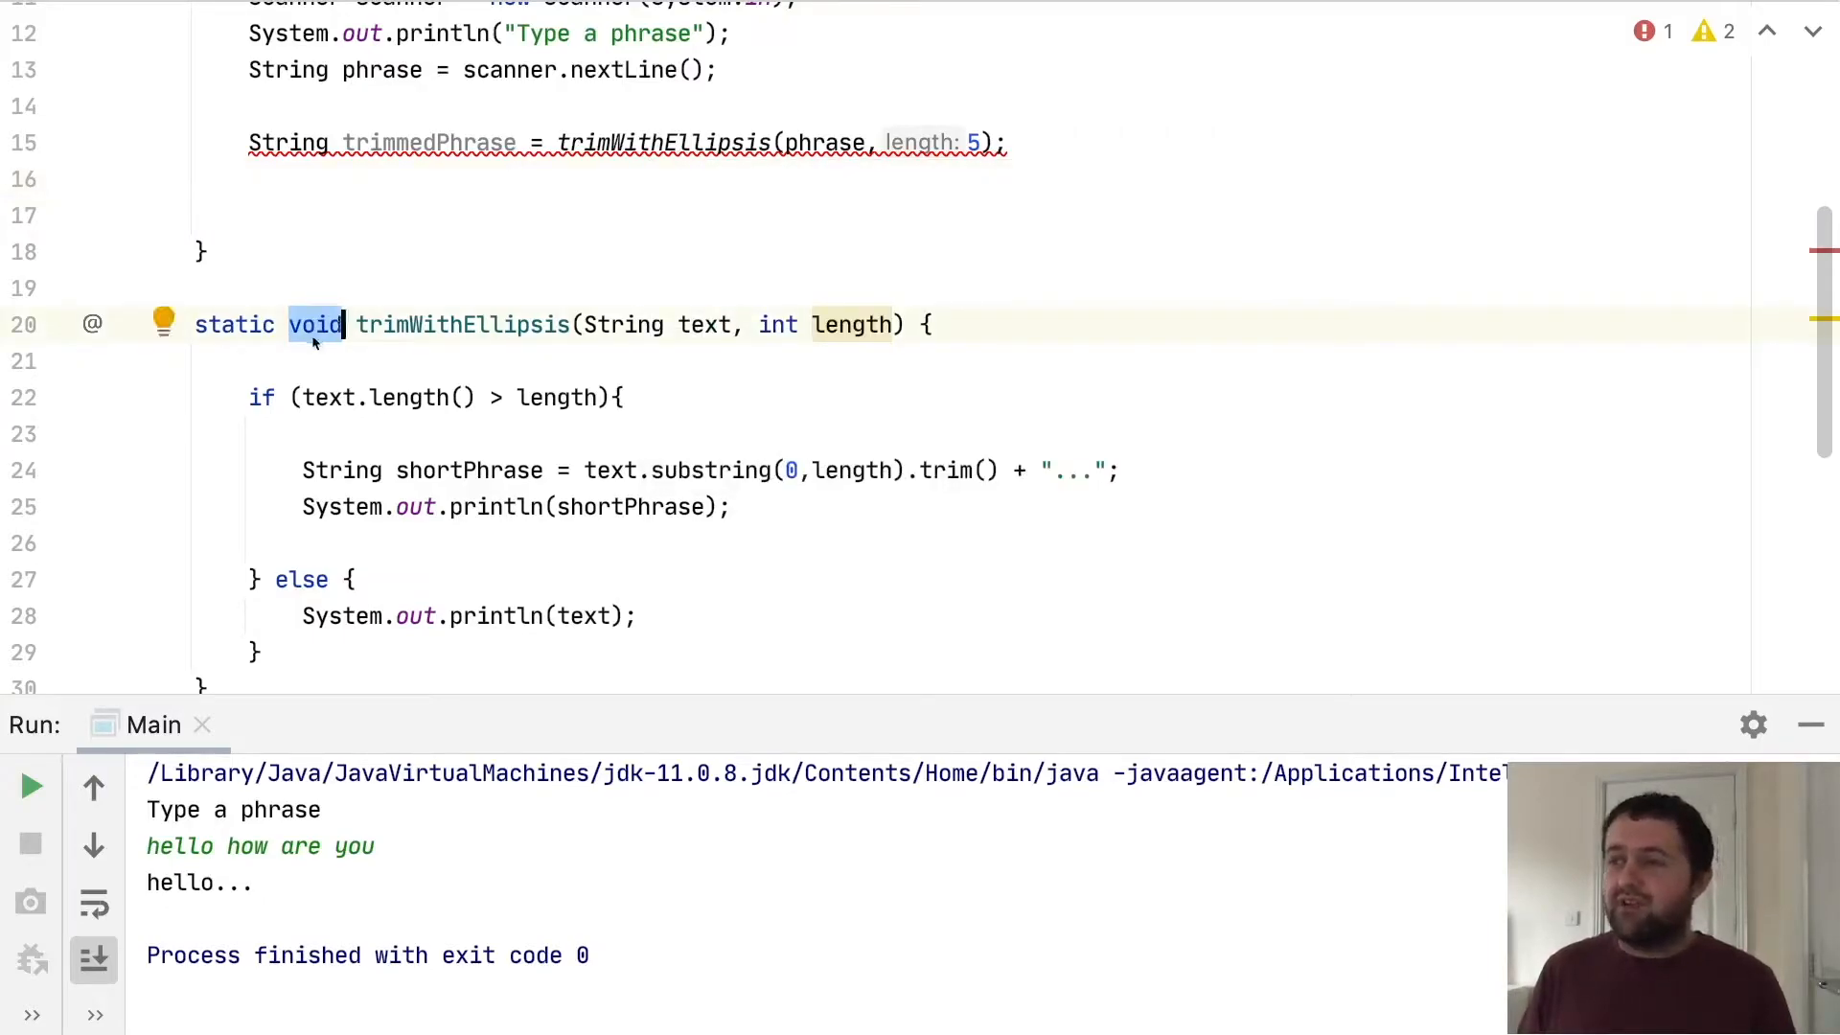
pyautogui.write('Str')
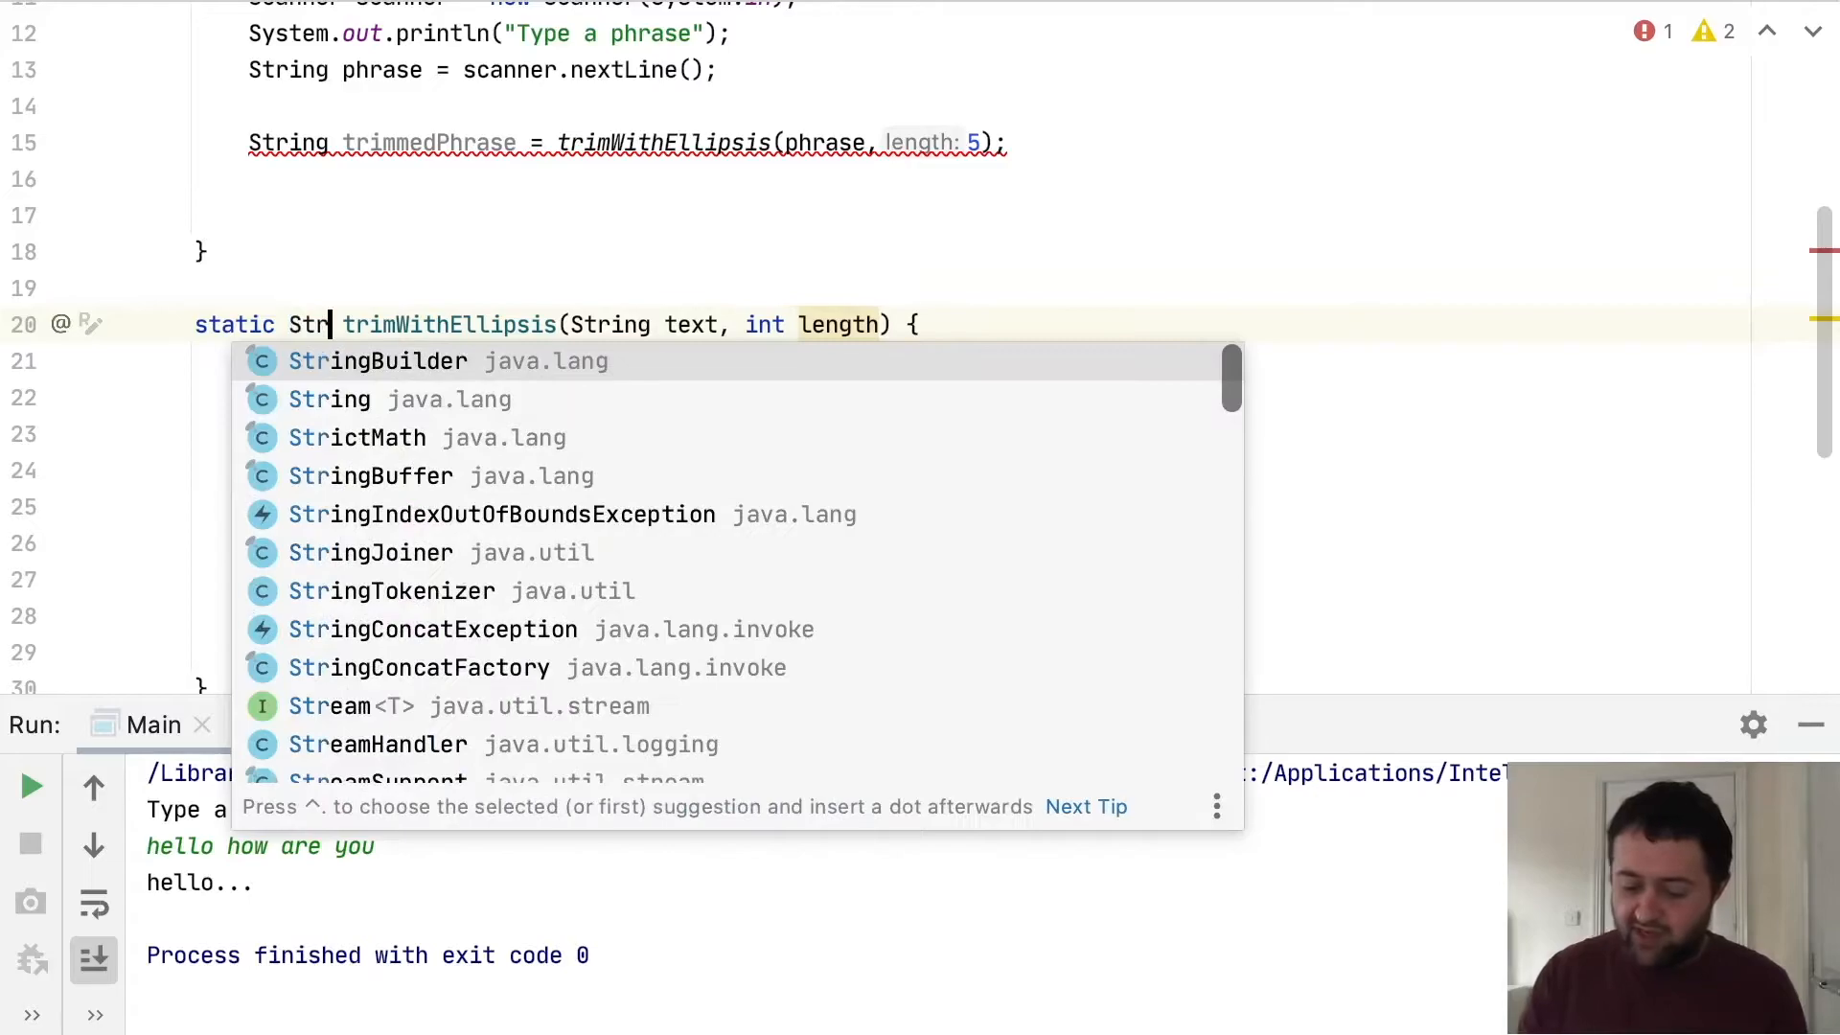
pyautogui.write('ing')
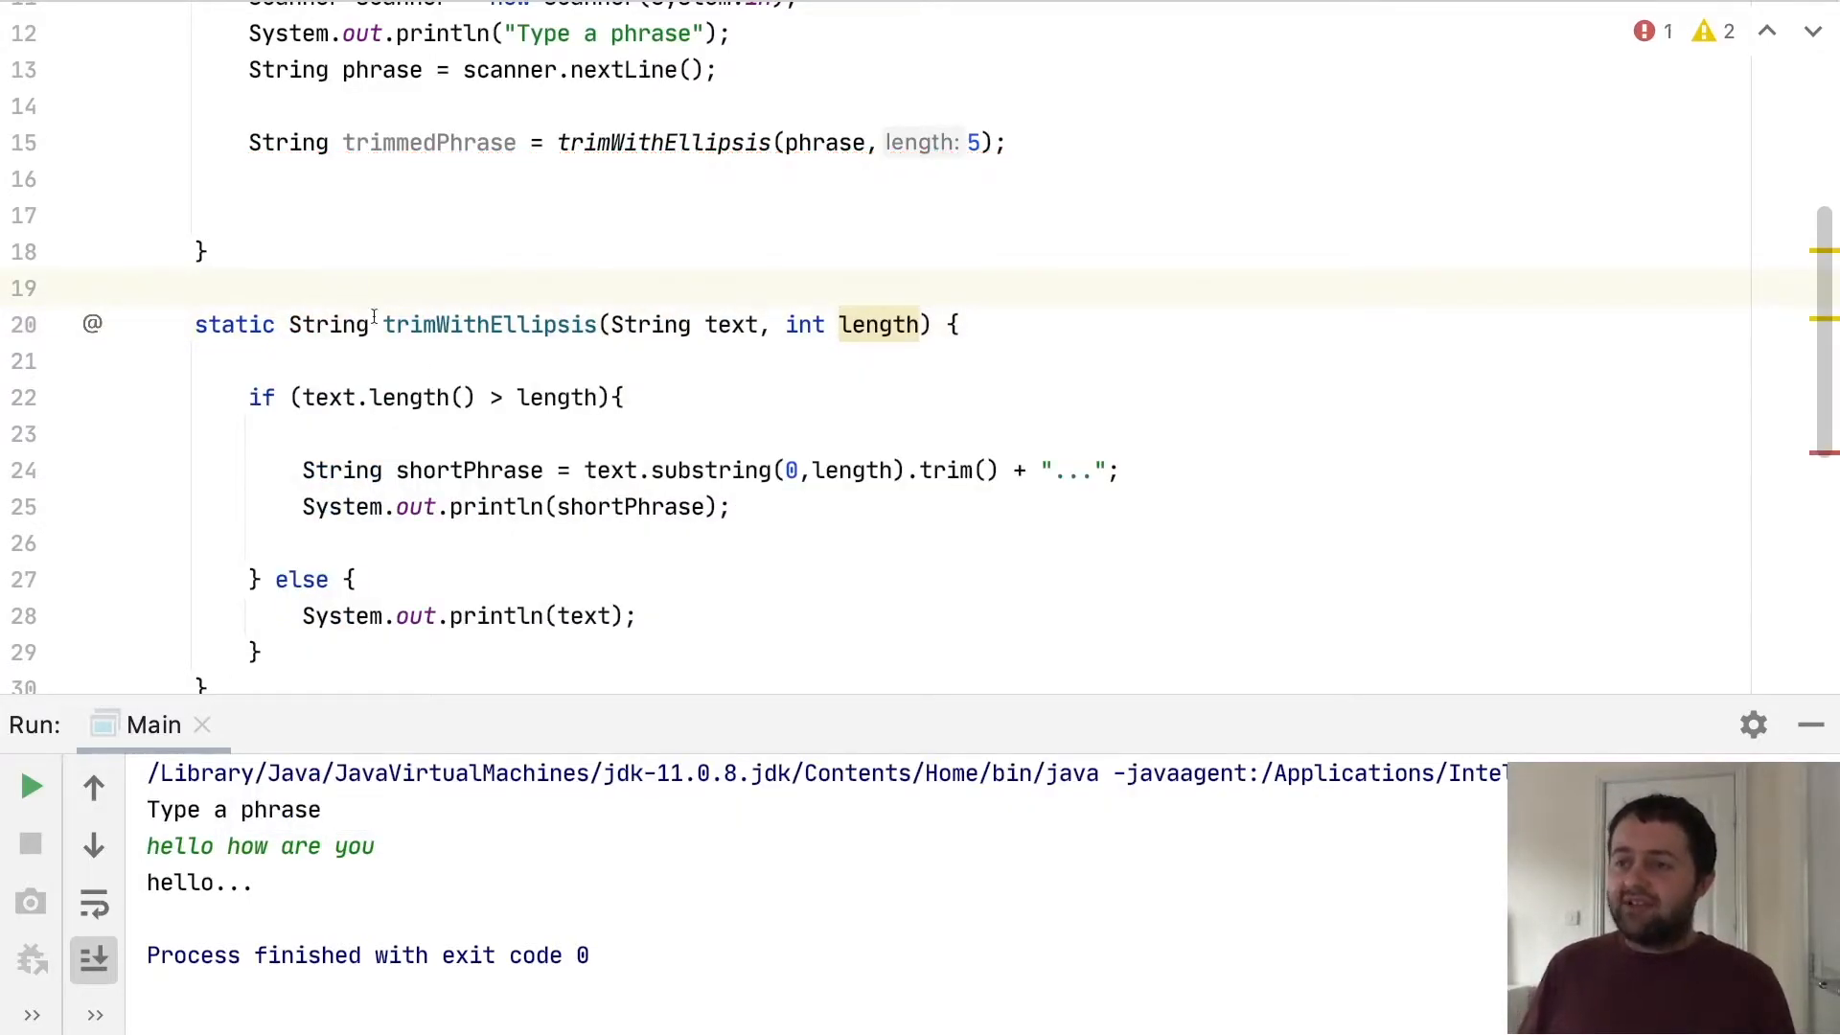
pyautogui.scroll(-3)
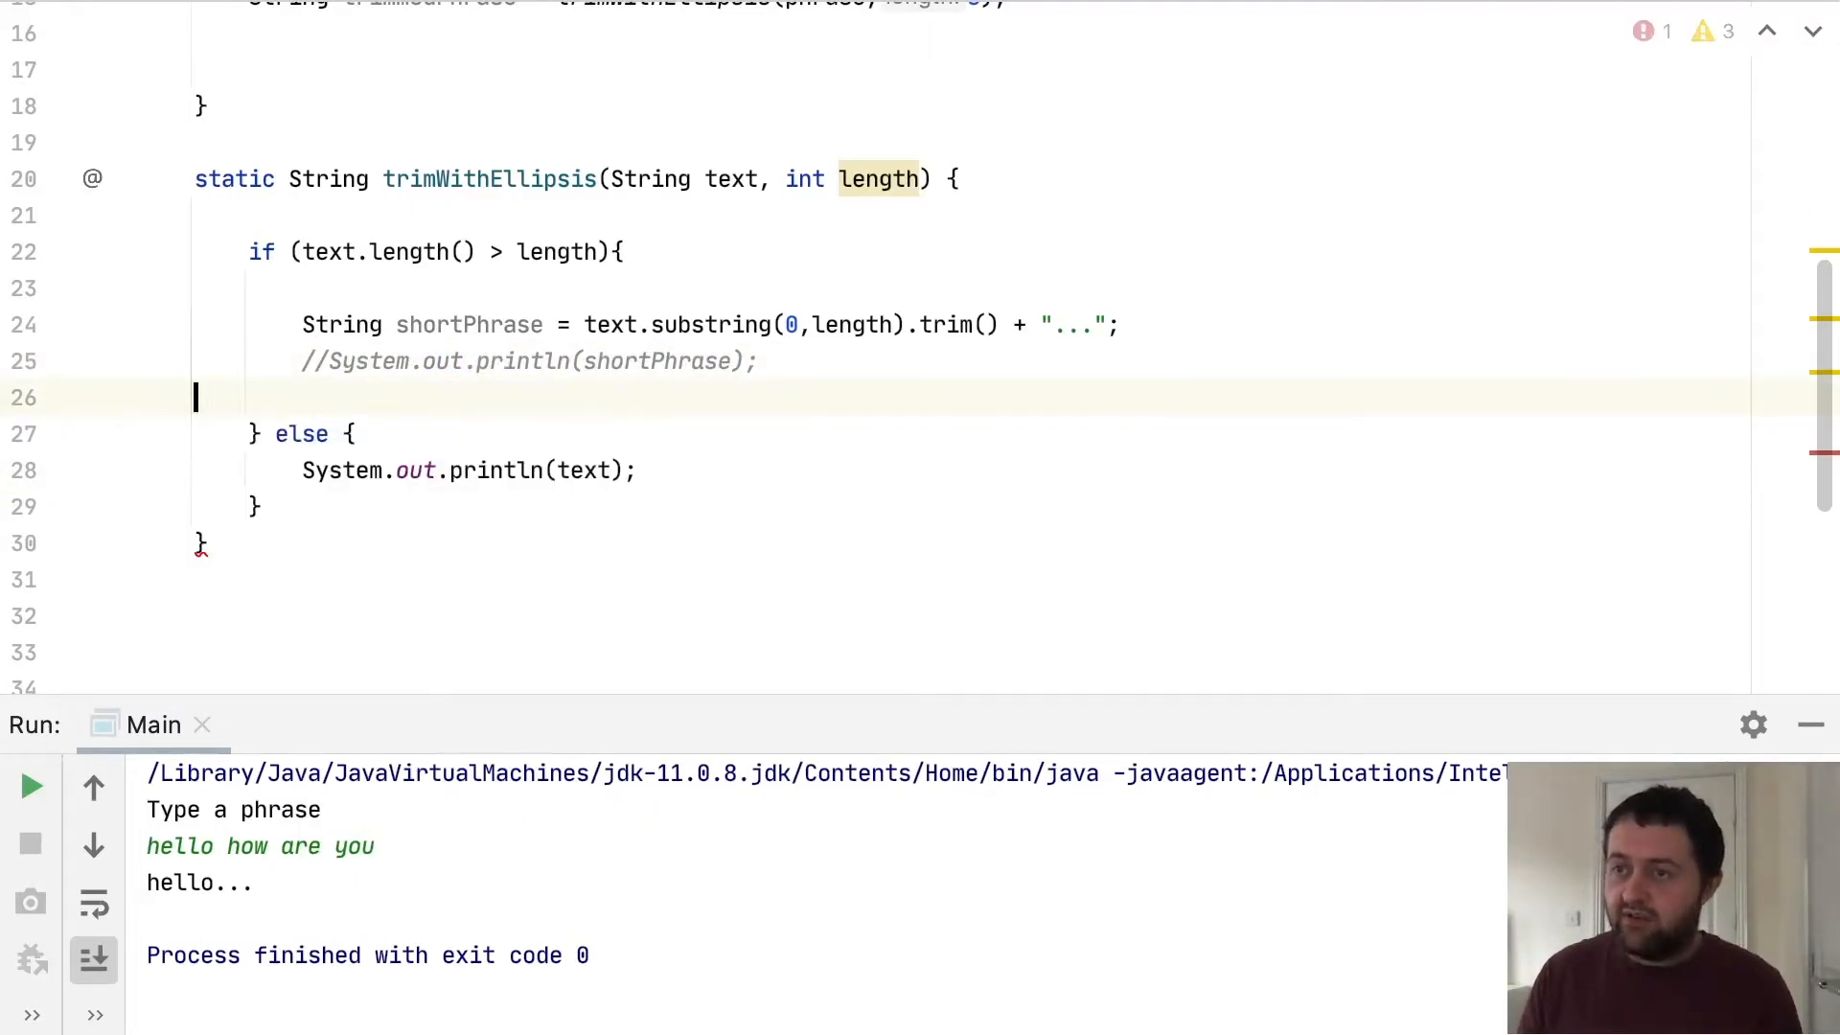
# Add return shortPhrase; in the if branch of trimWithEllipsis
pyautogui.write('retu')
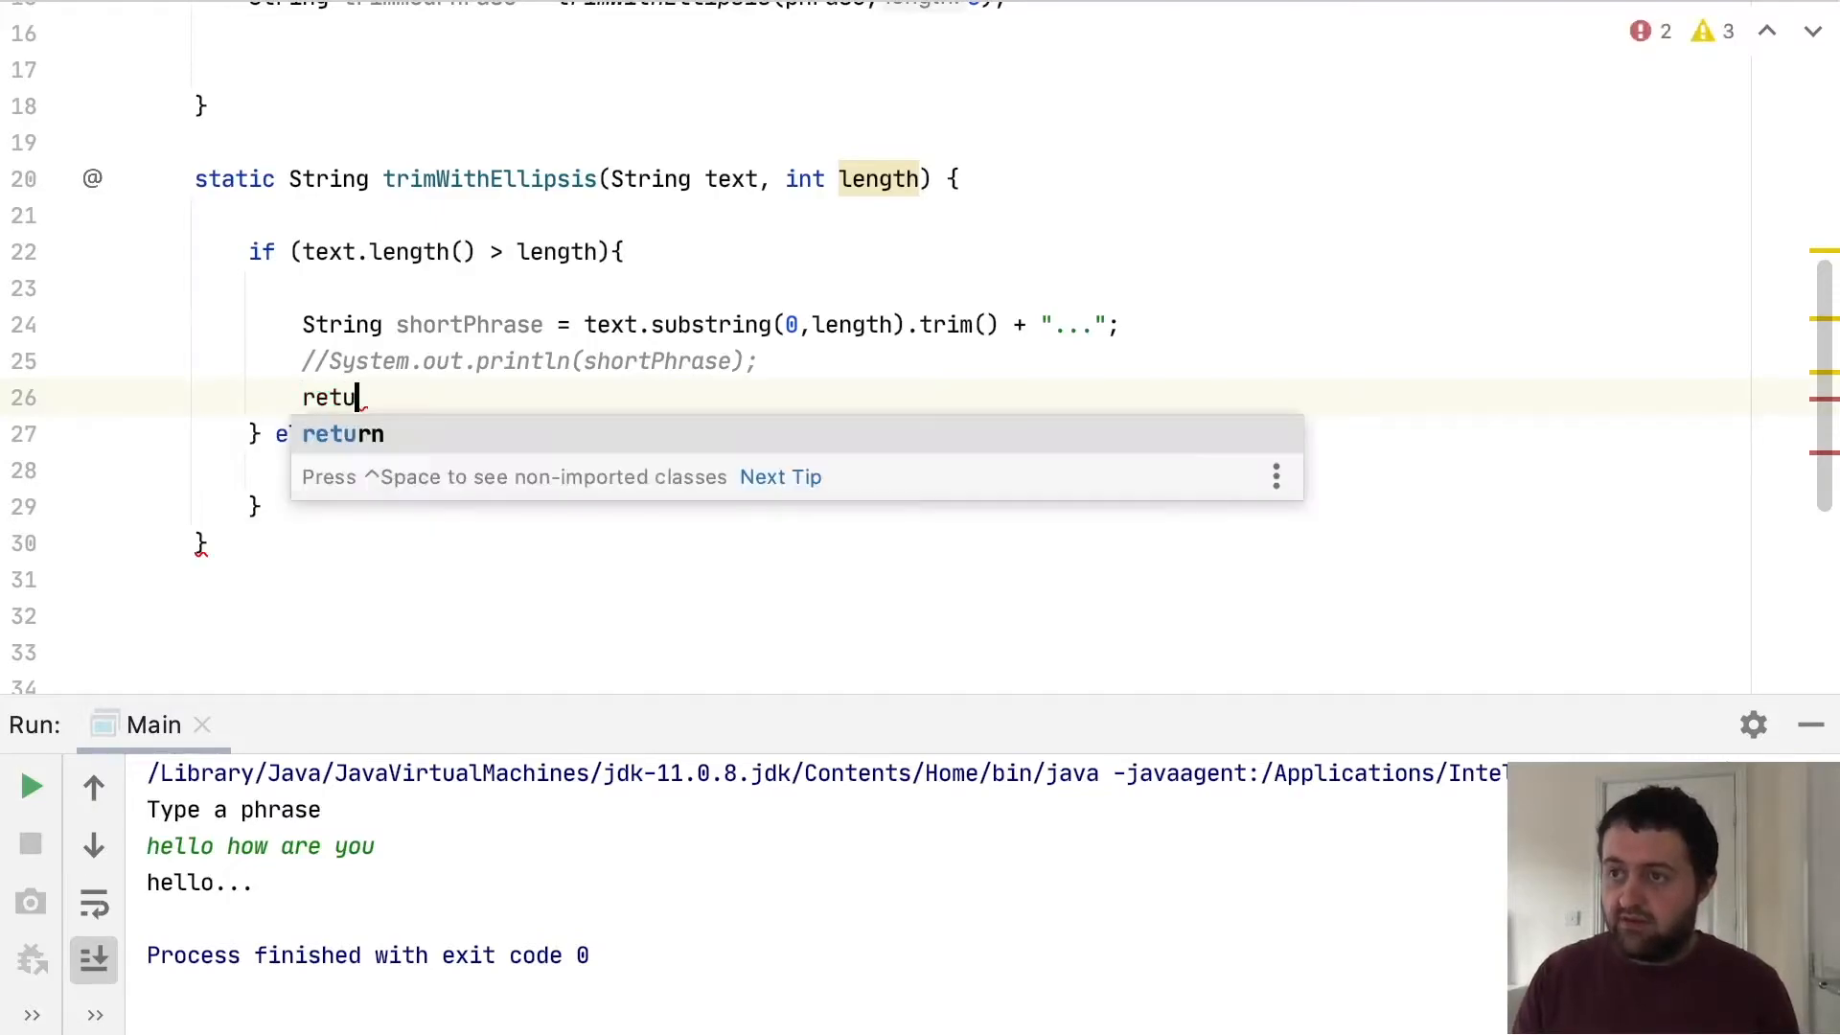
pyautogui.write('rn shortPhrase')
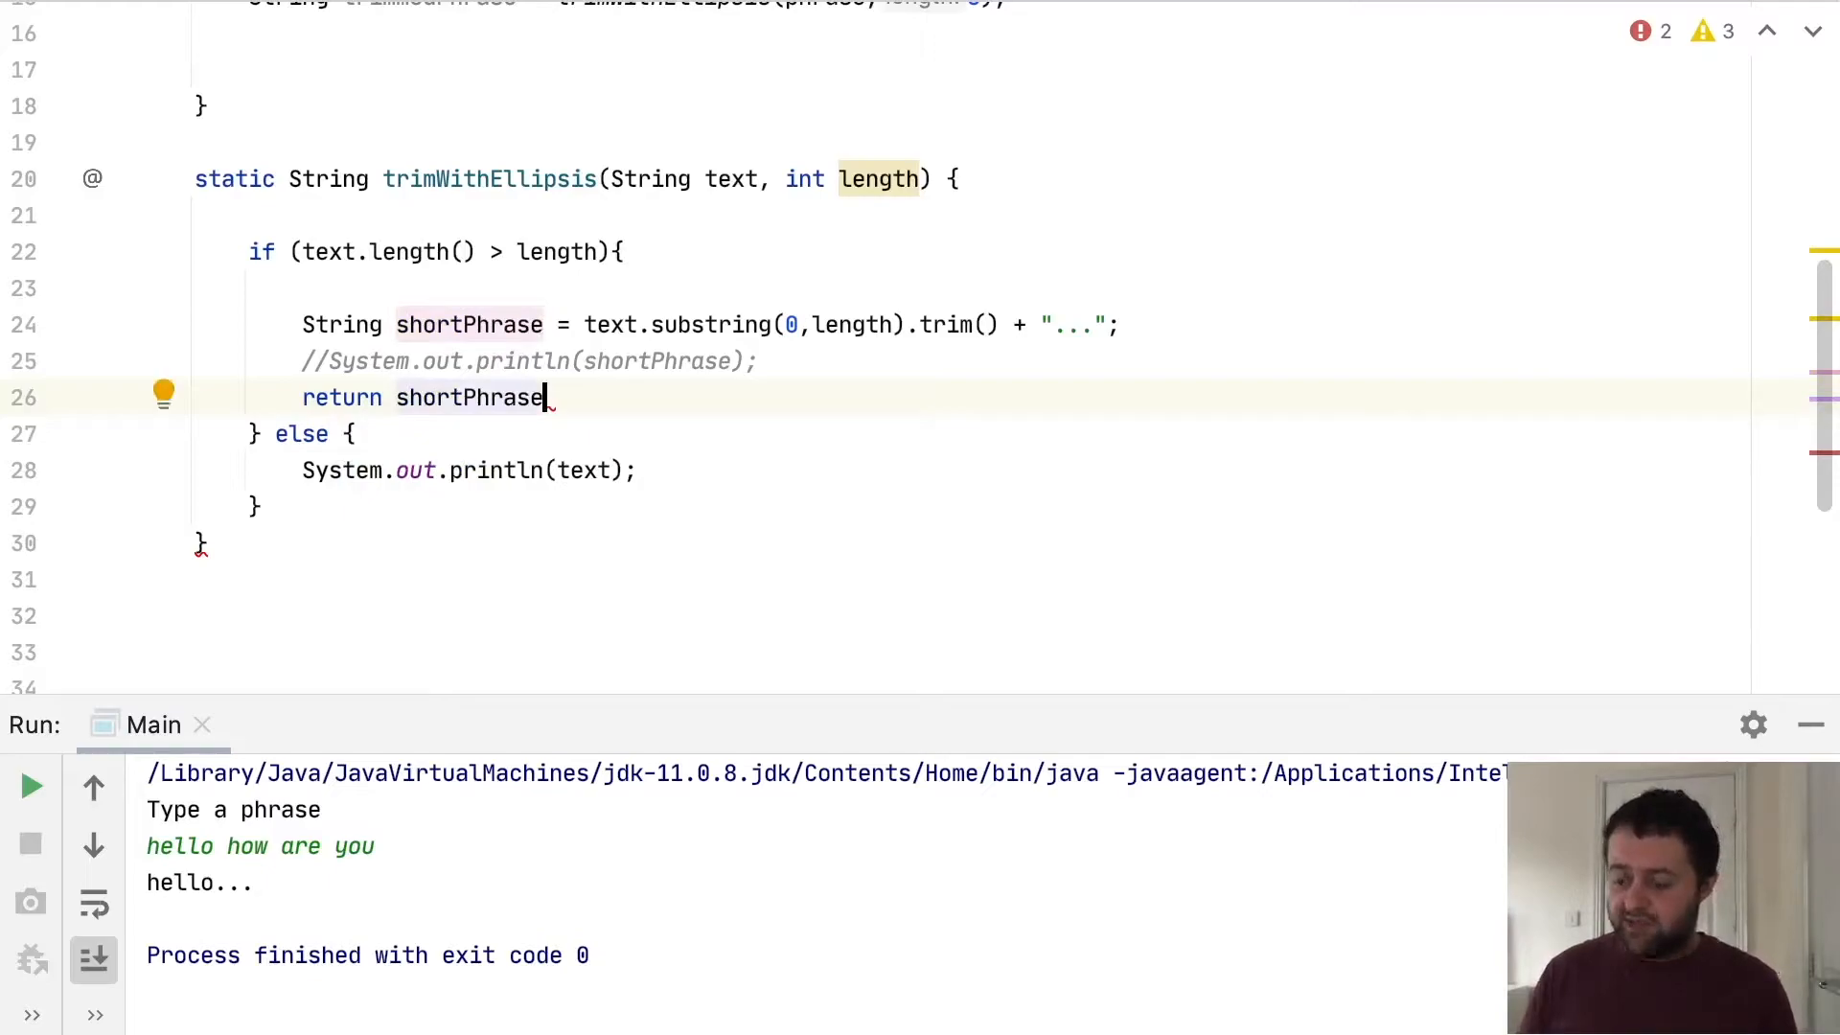
pyautogui.write(';')
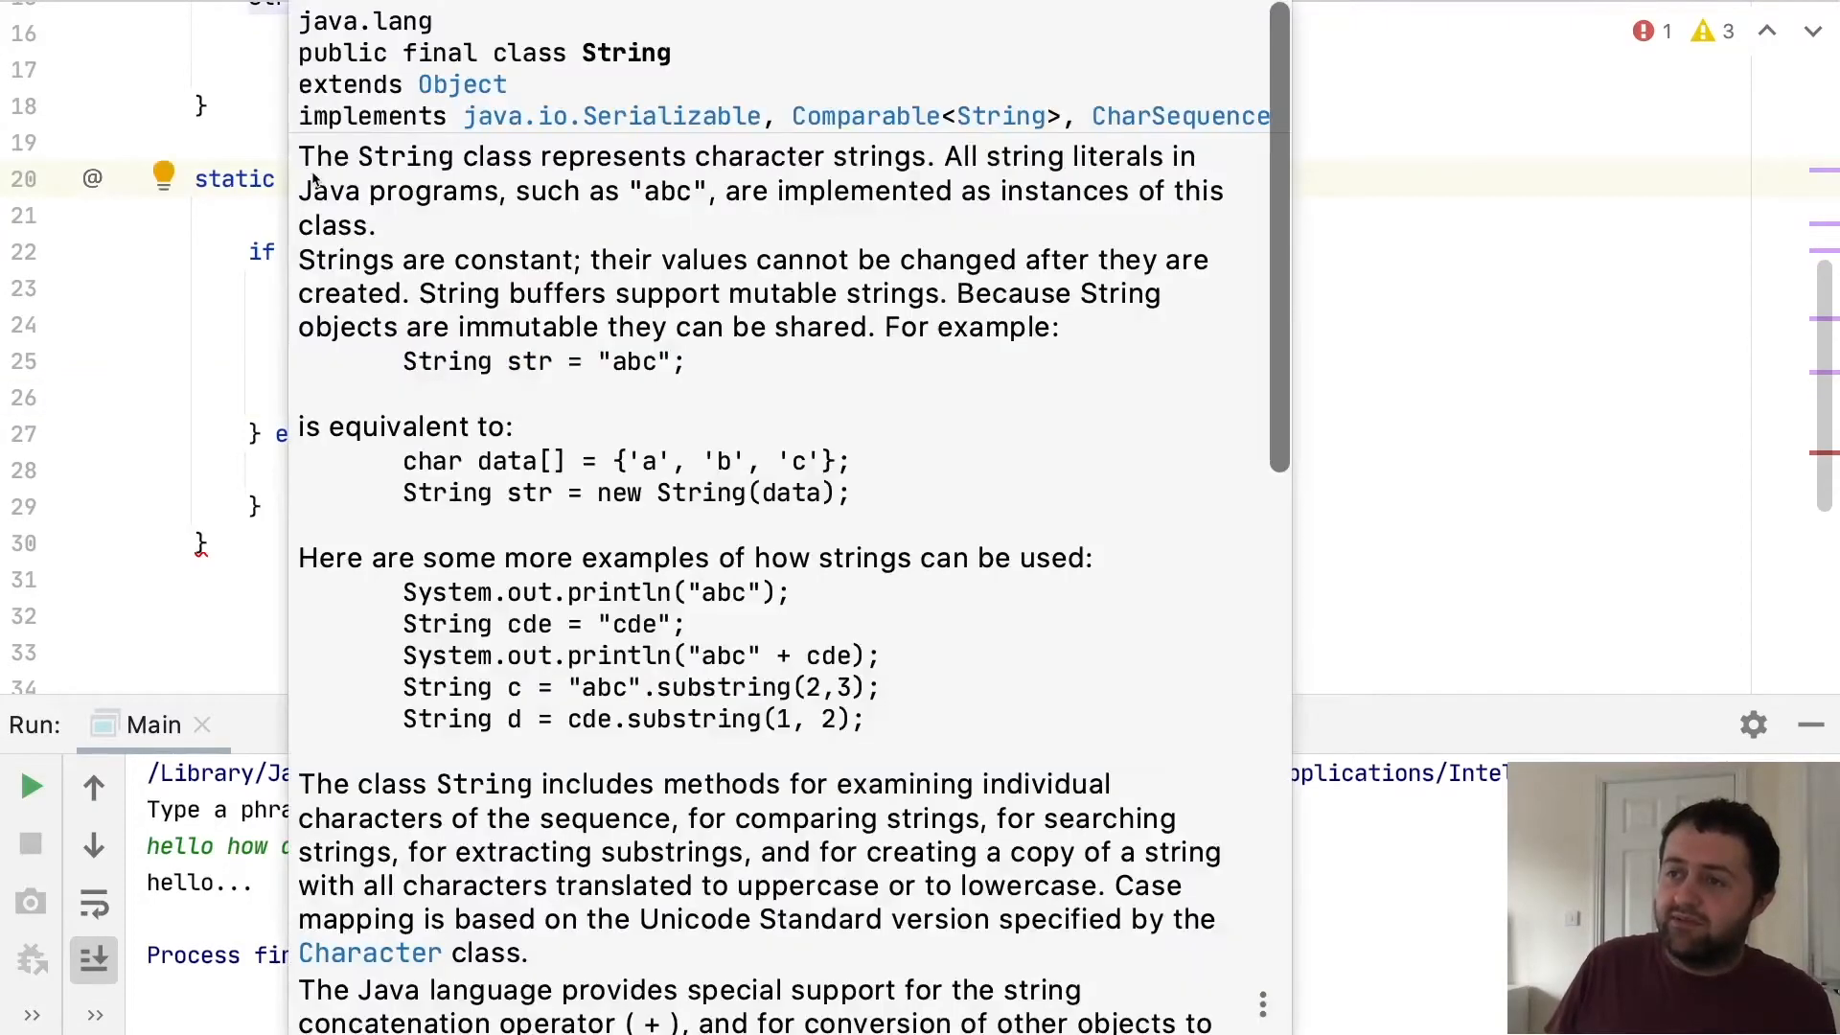
pyautogui.click(322, 178)
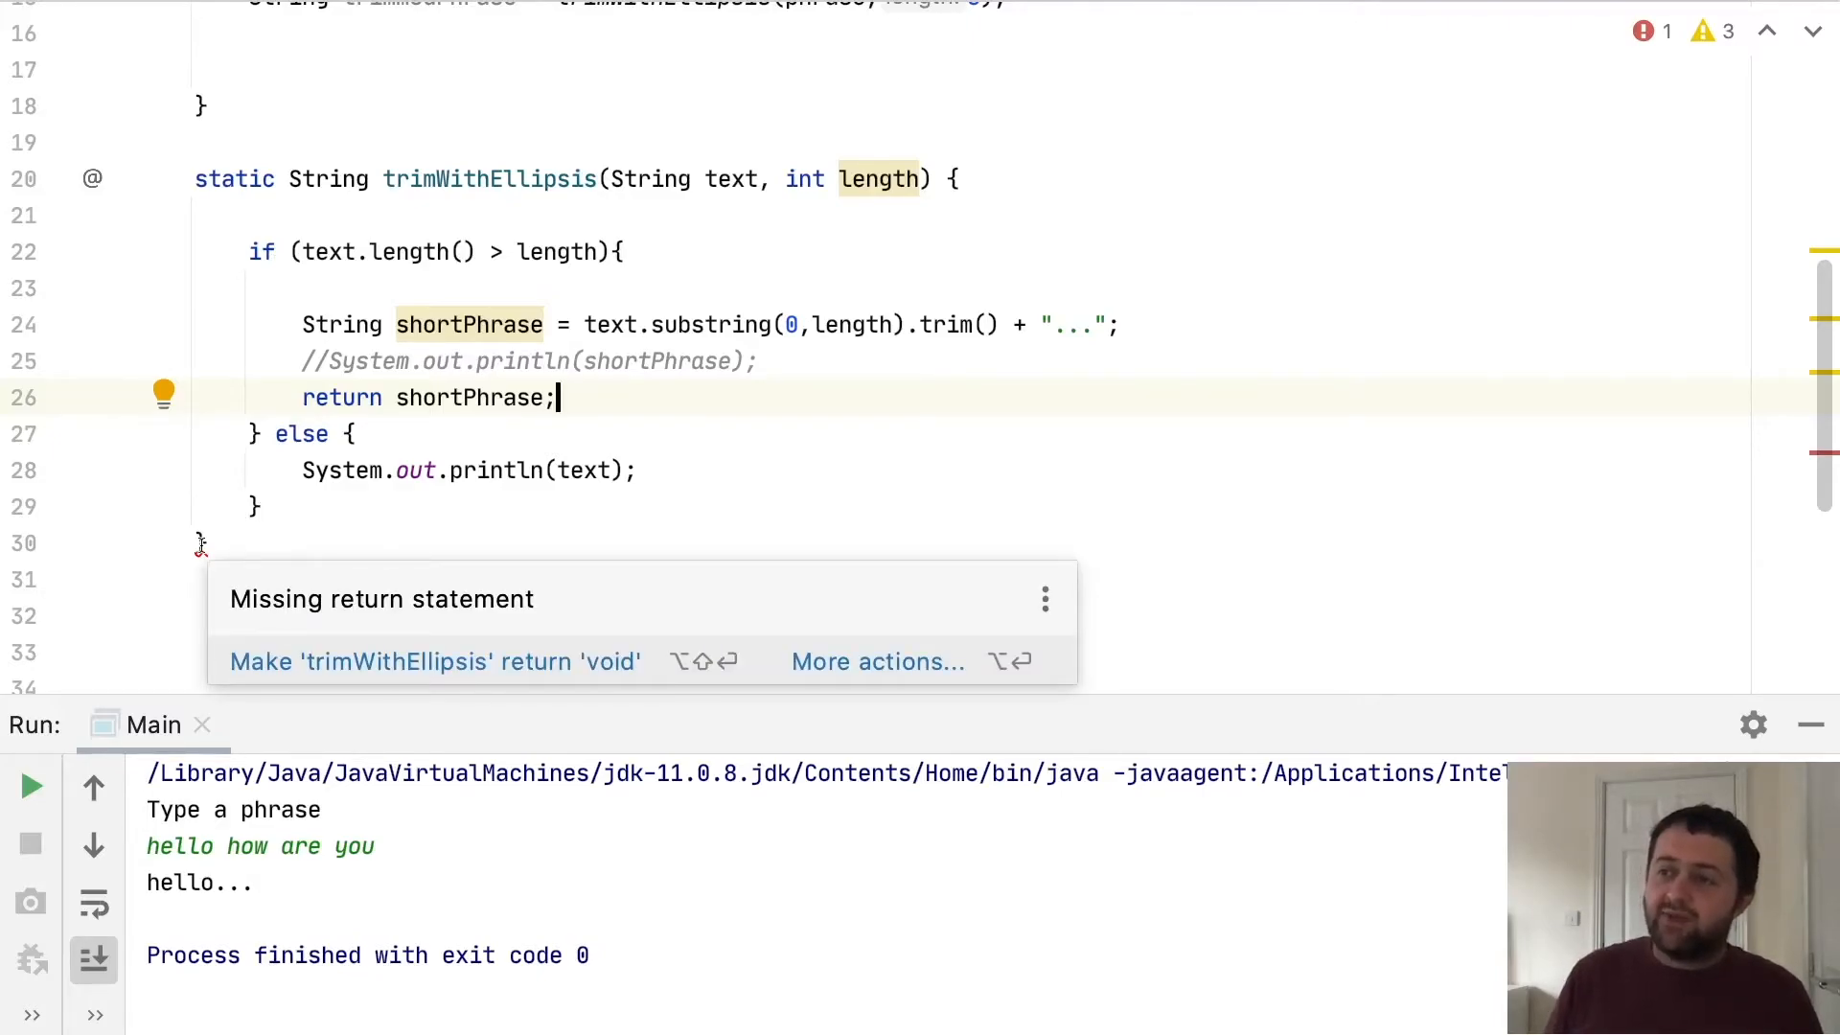
# Comment out the System.out.println(text) line in the else branch
pyautogui.click(289, 251)
pyautogui.write('//')
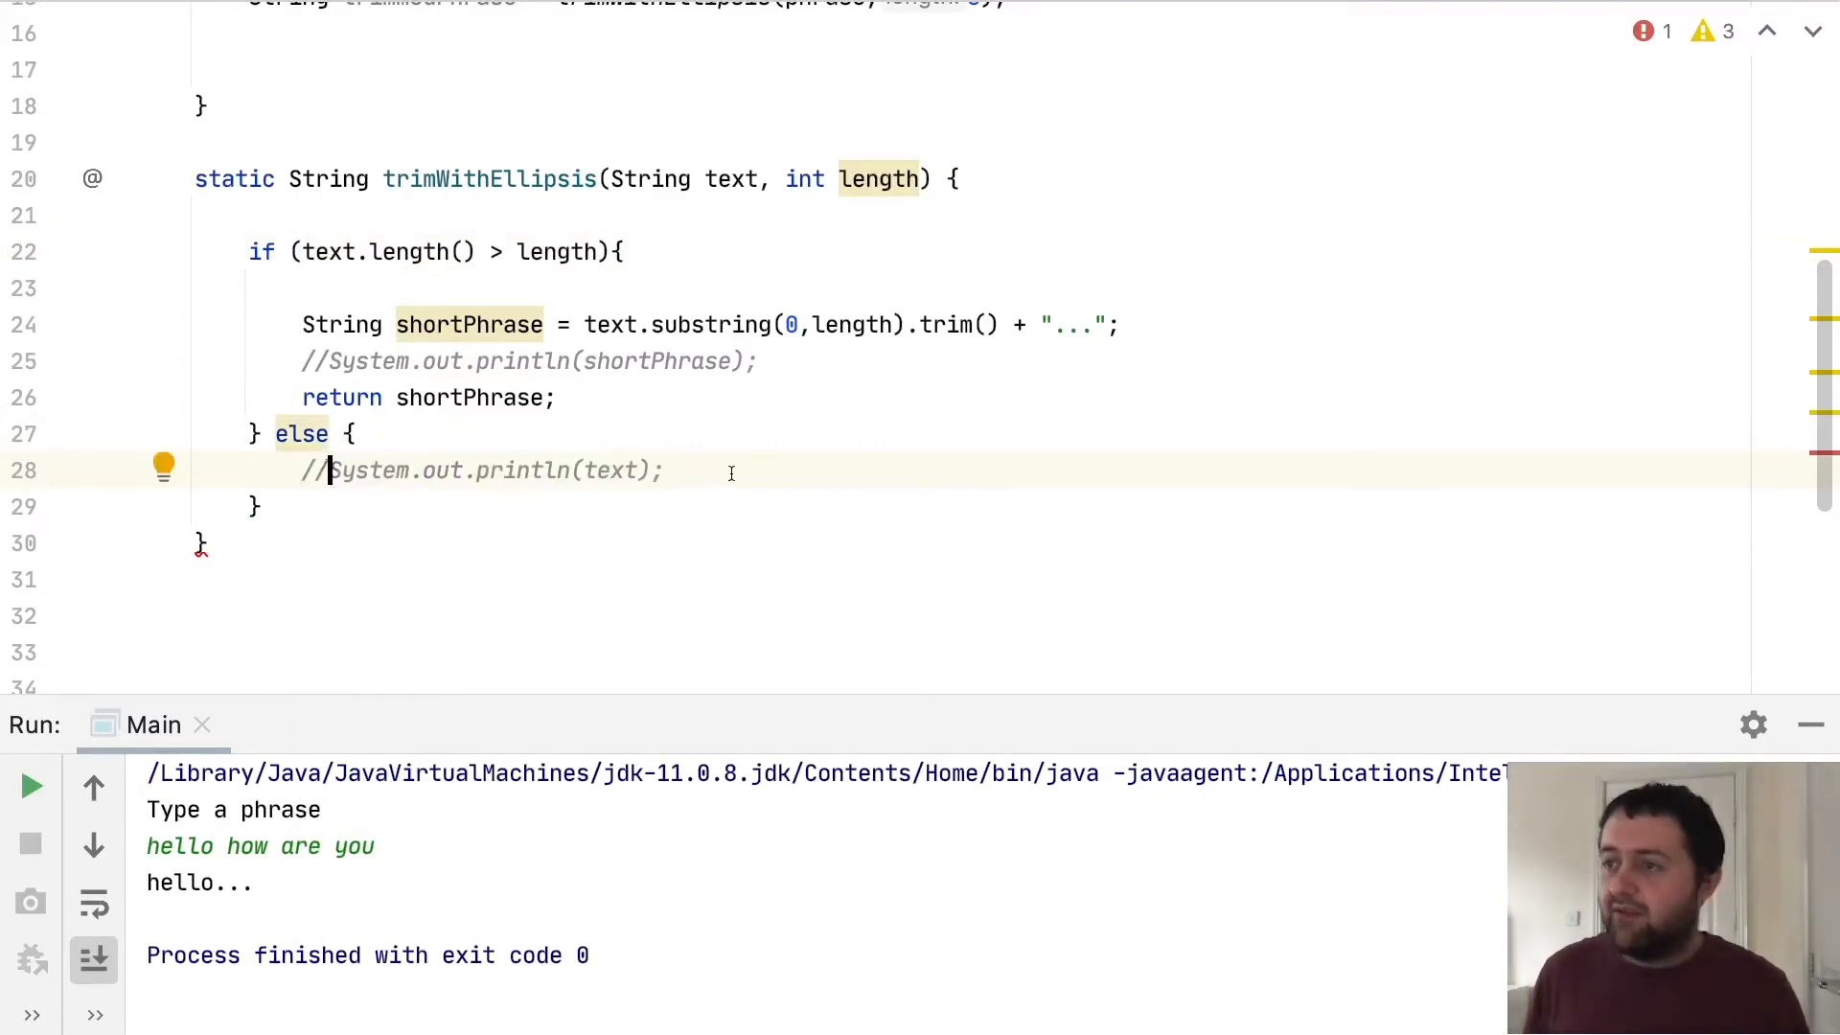
# Add return text in the else branch of trimWithEllipsis
pyautogui.write('return t')
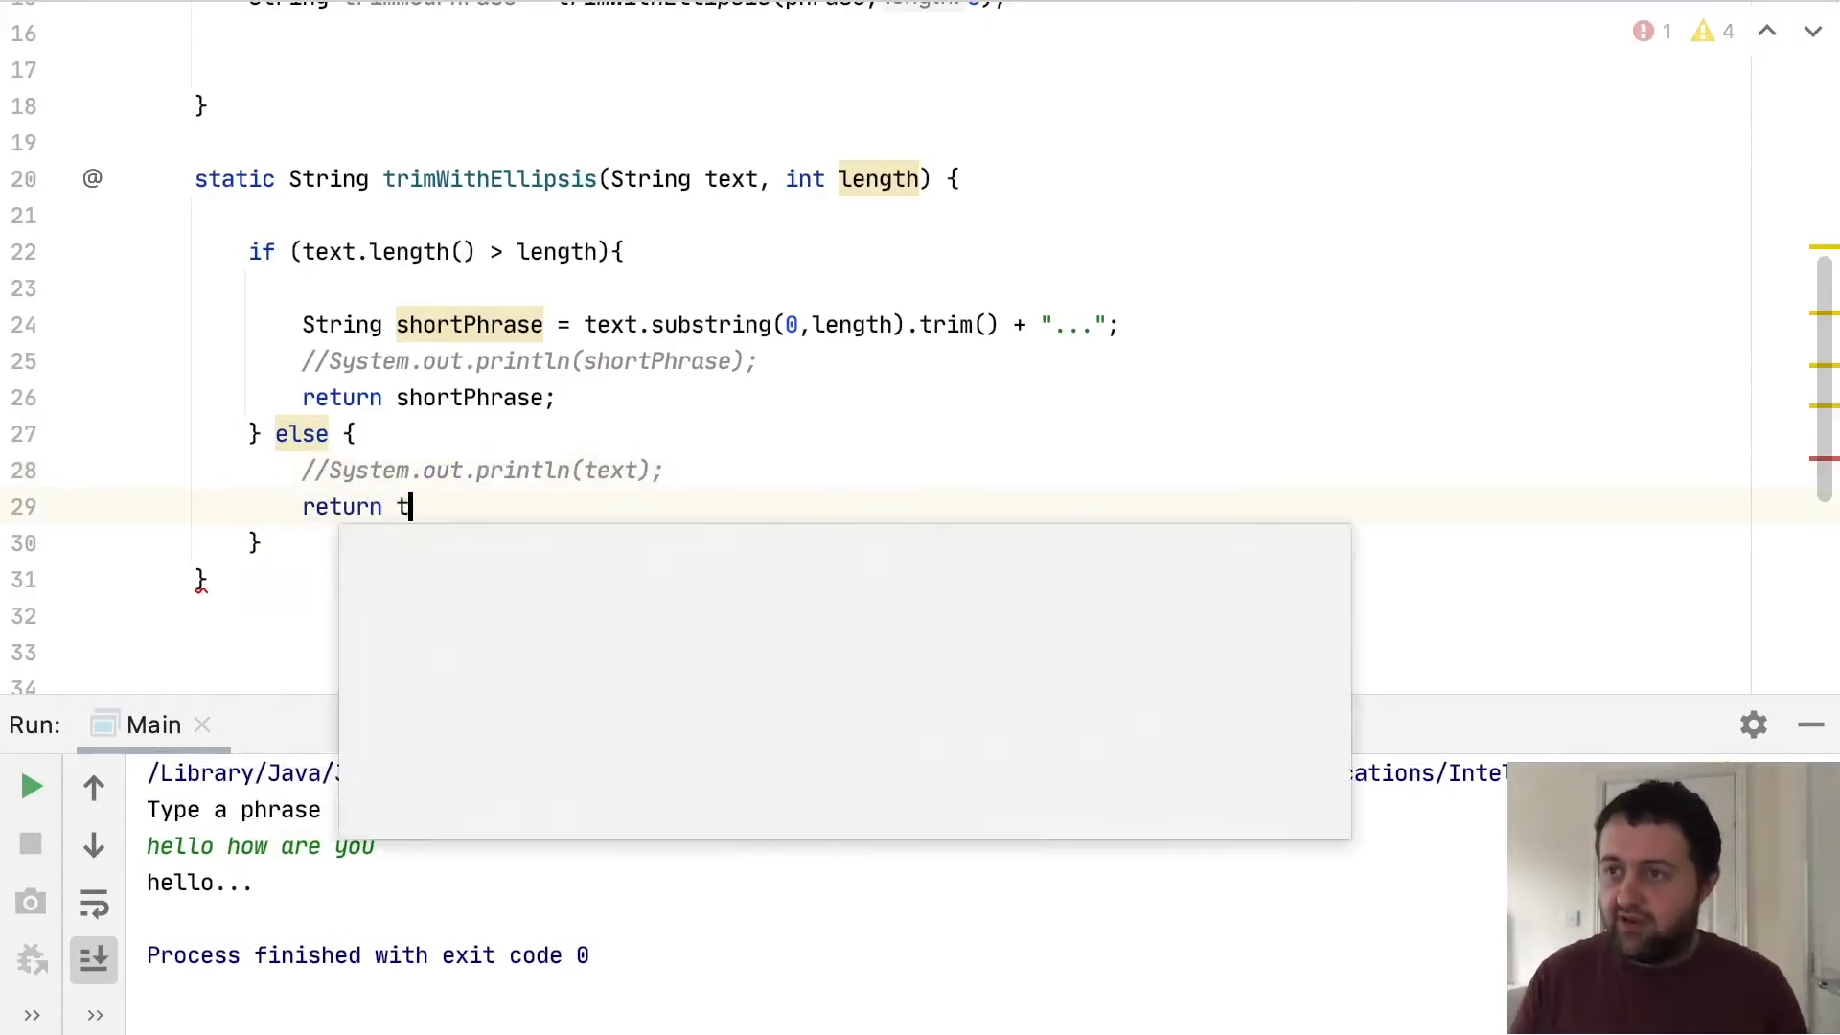
pyautogui.write('ext;')
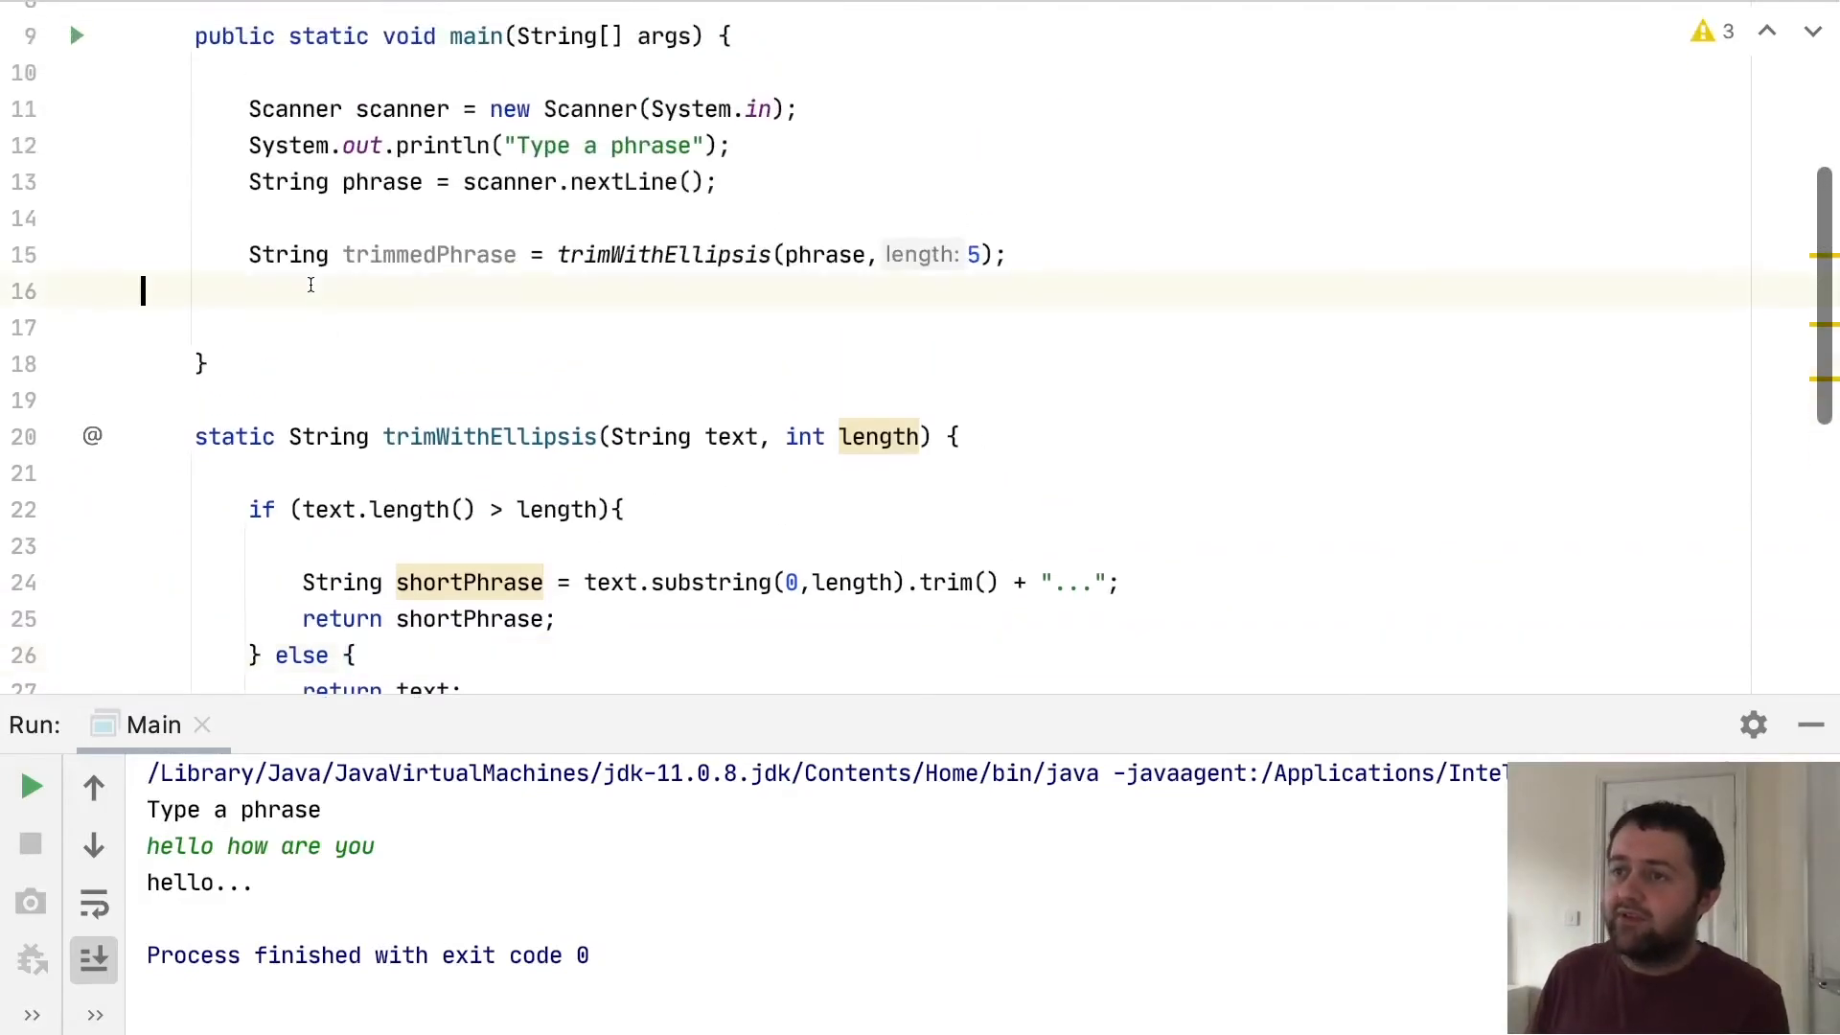
# Print the result in main with System.out.println(trimmedPhrase) via the sout template
pyautogui.write('sou')
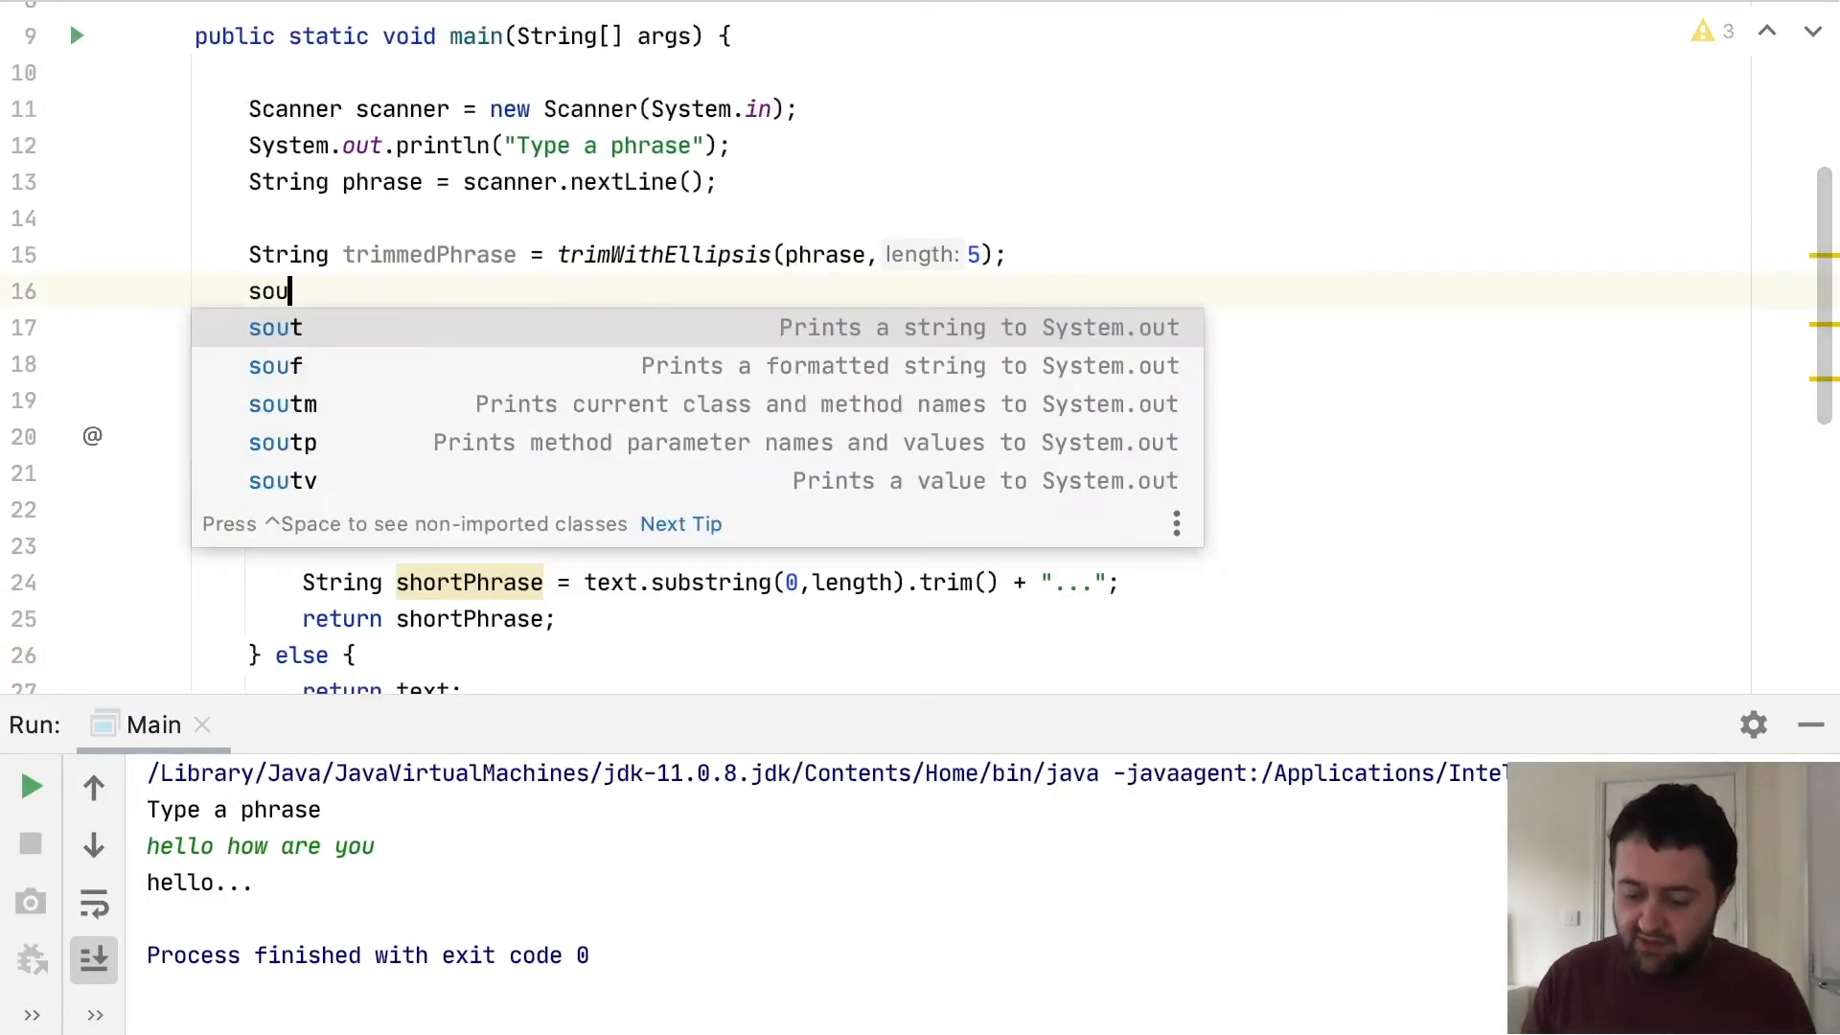
pyautogui.press('Tab')
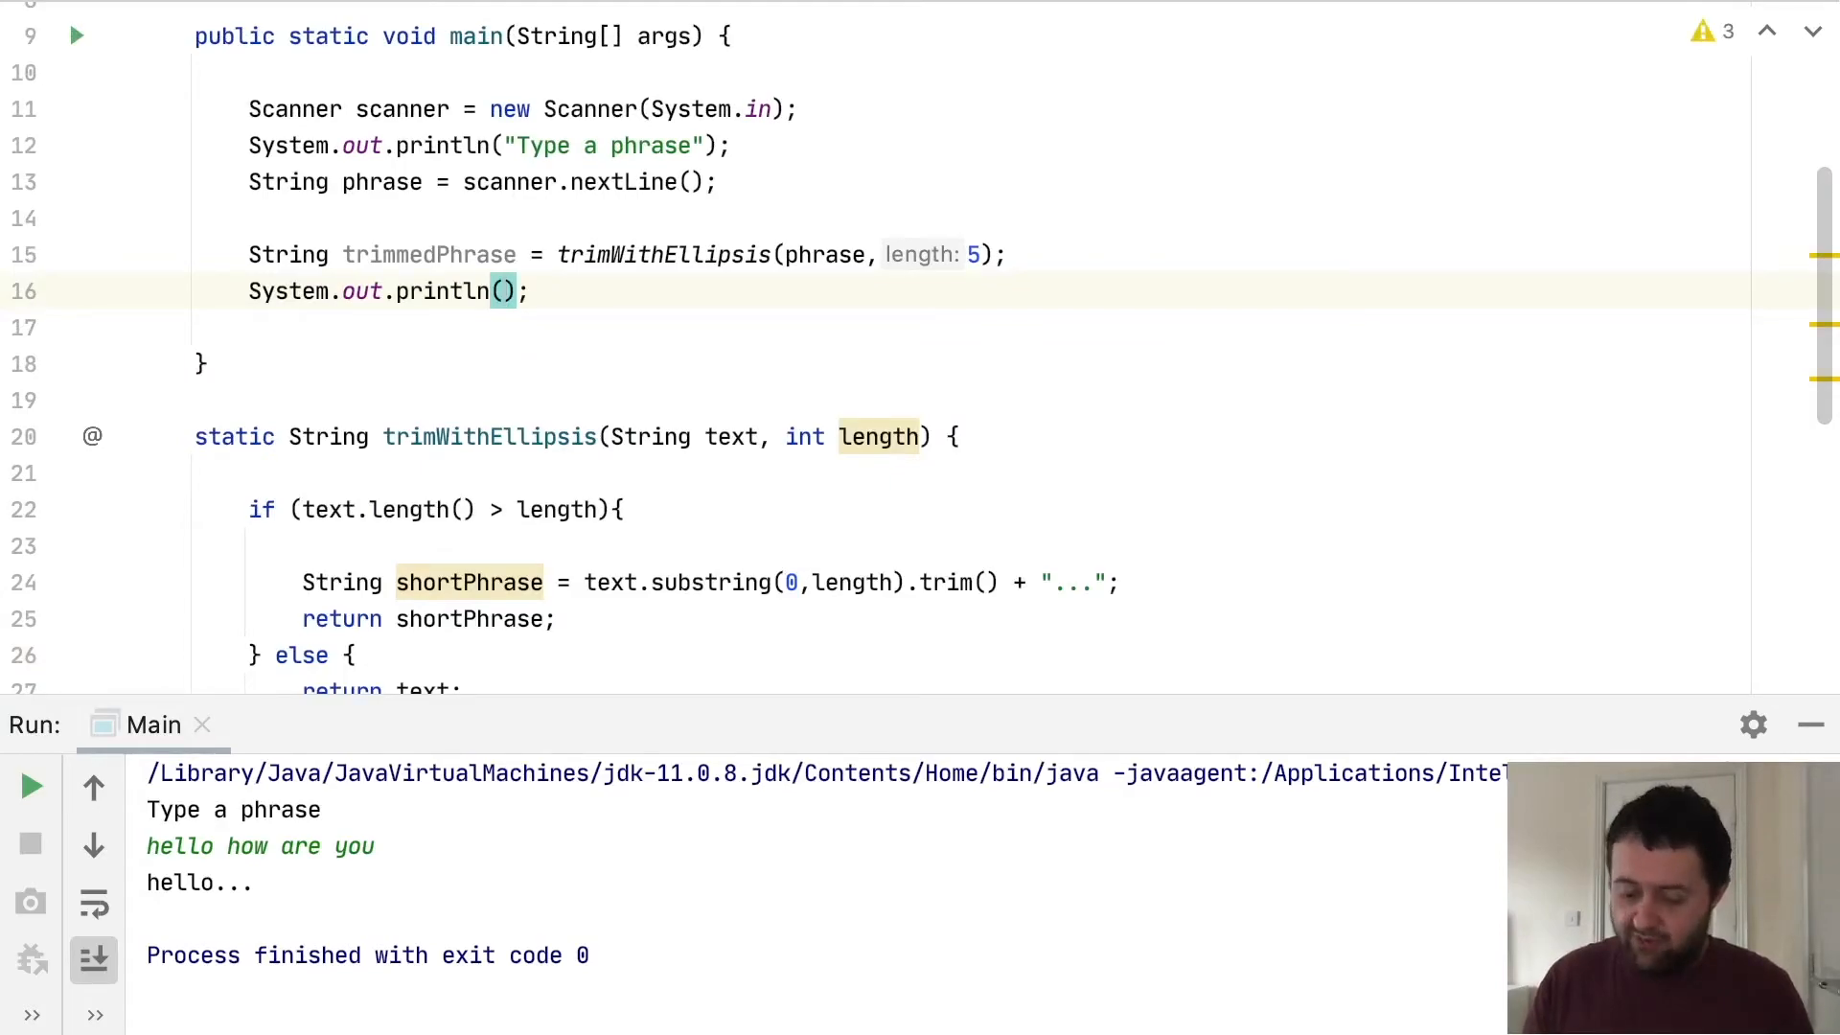
pyautogui.write('trimmedPhrase')
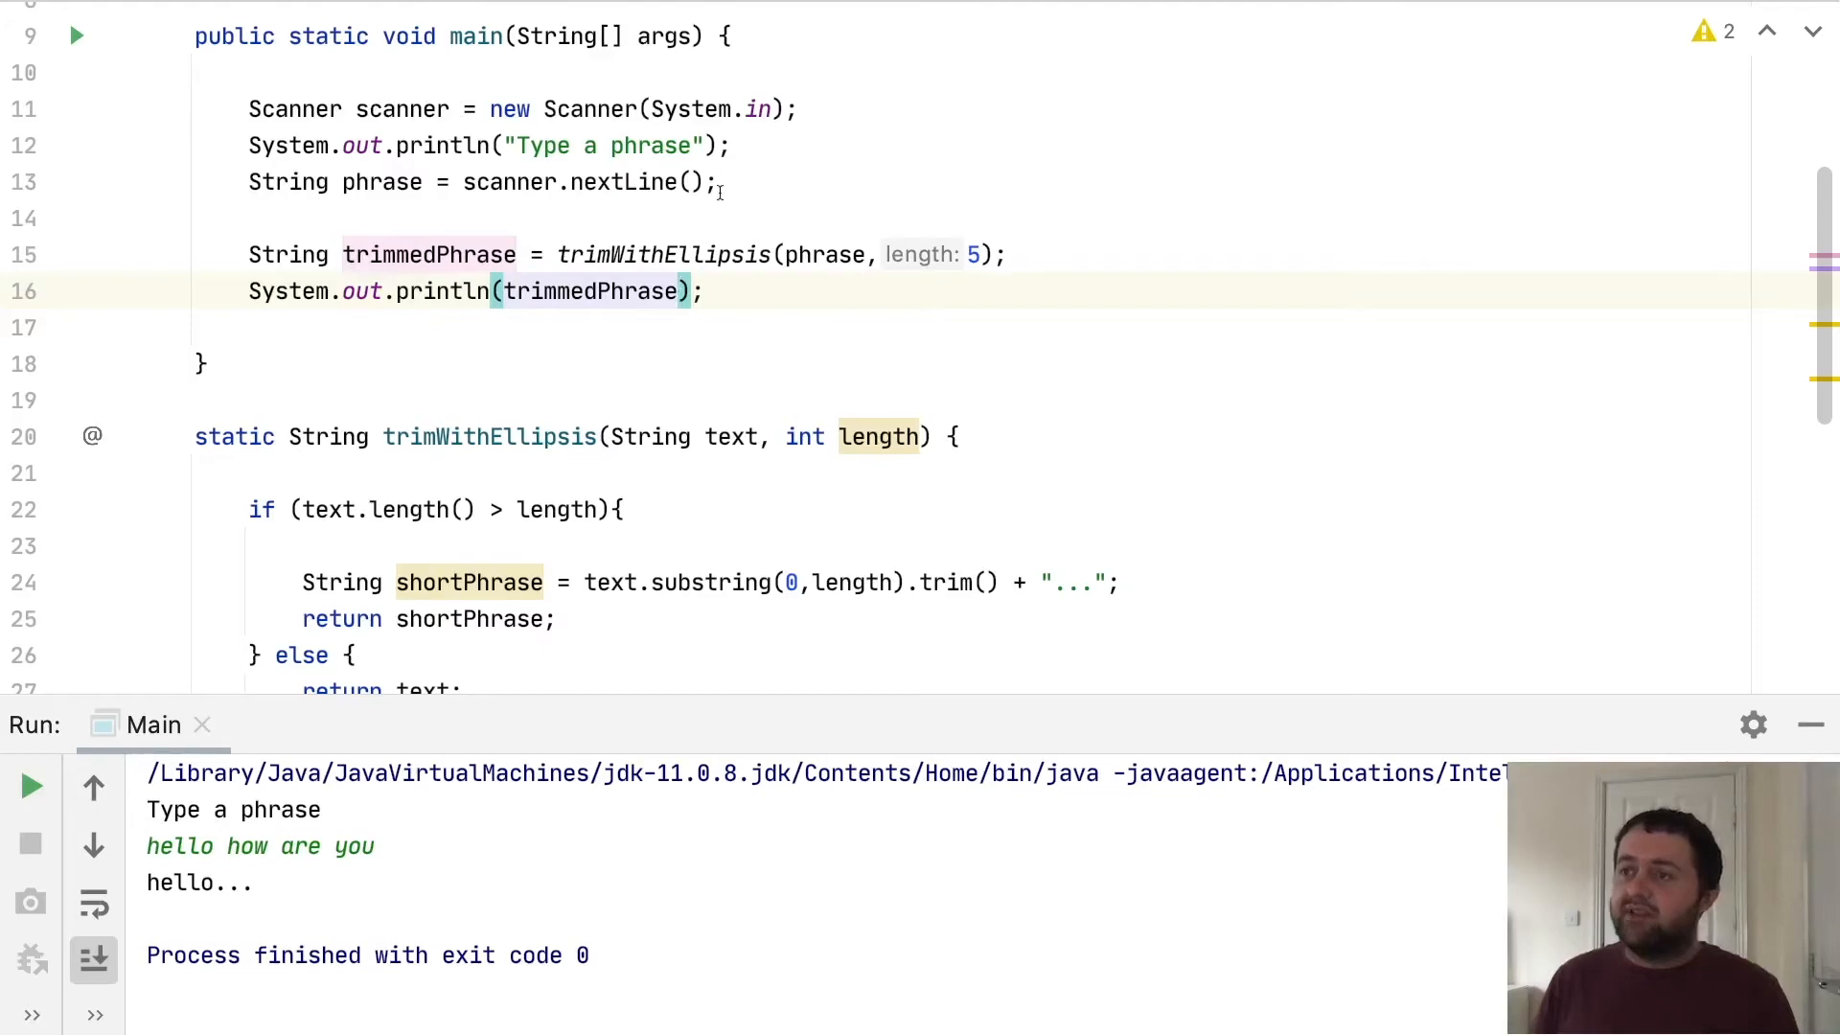
pyautogui.moveTo(818, 255)
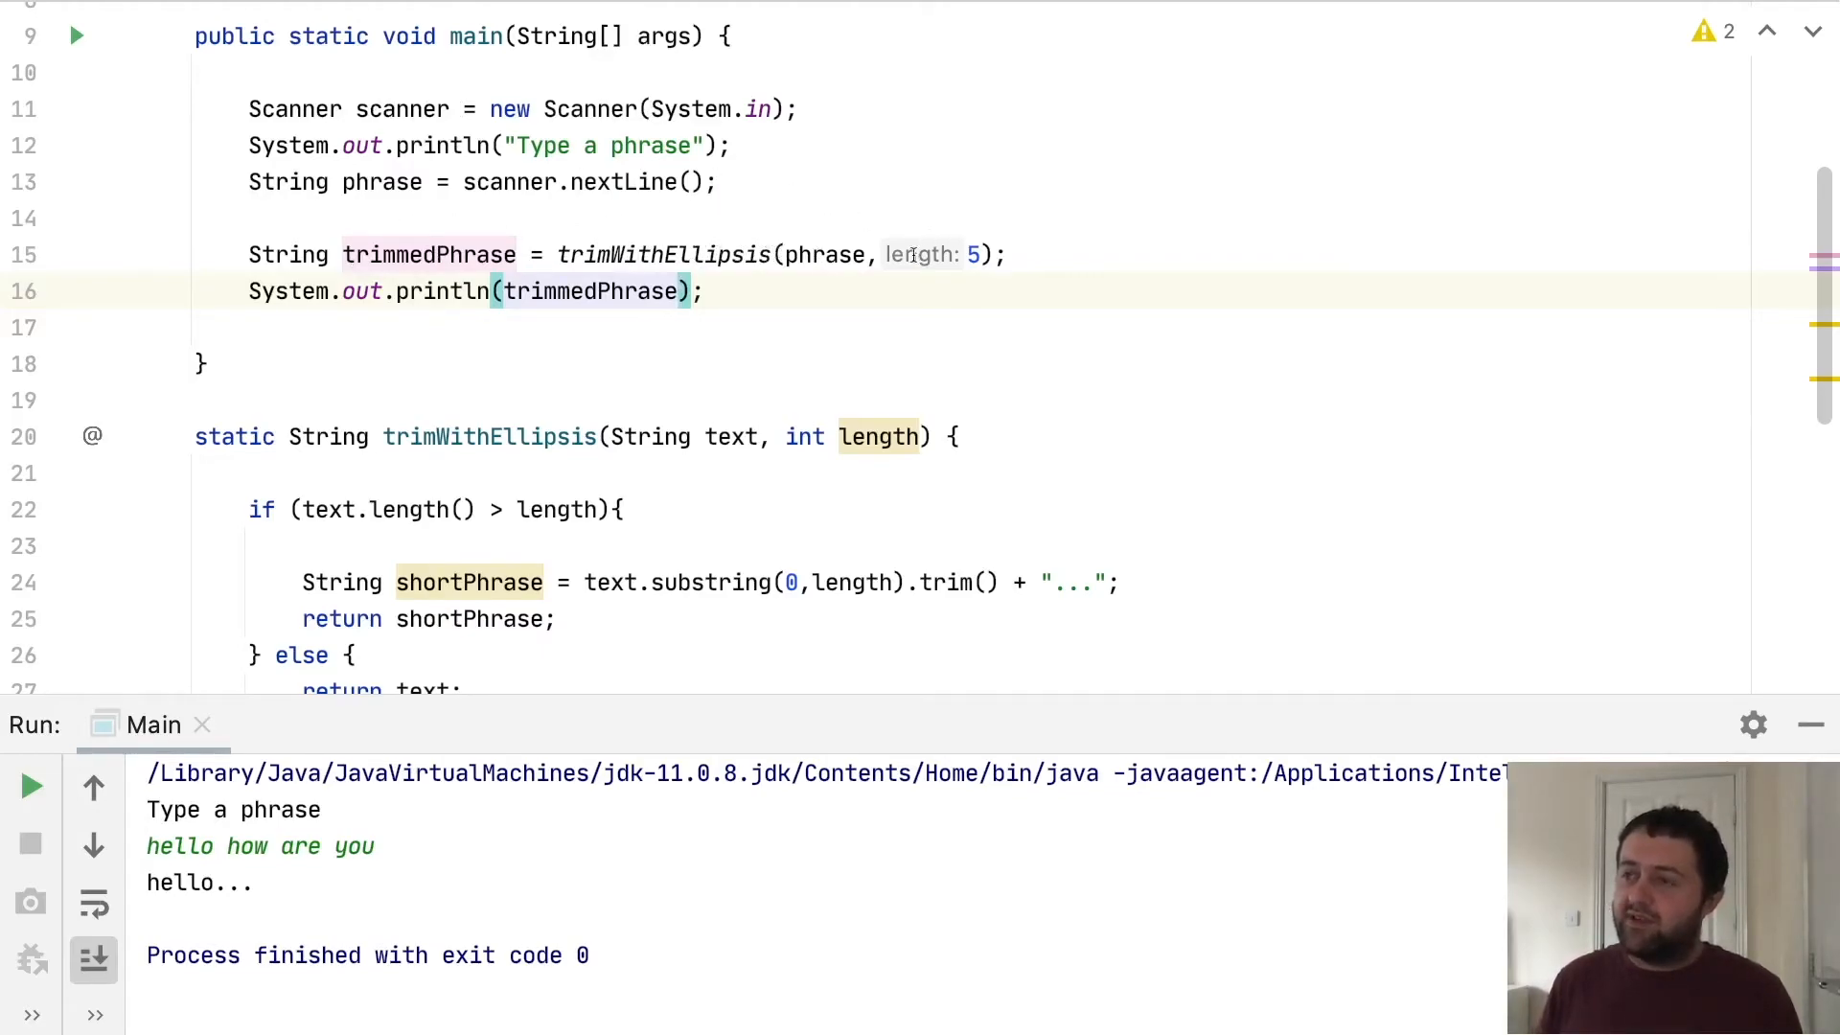
pyautogui.scroll(-3)
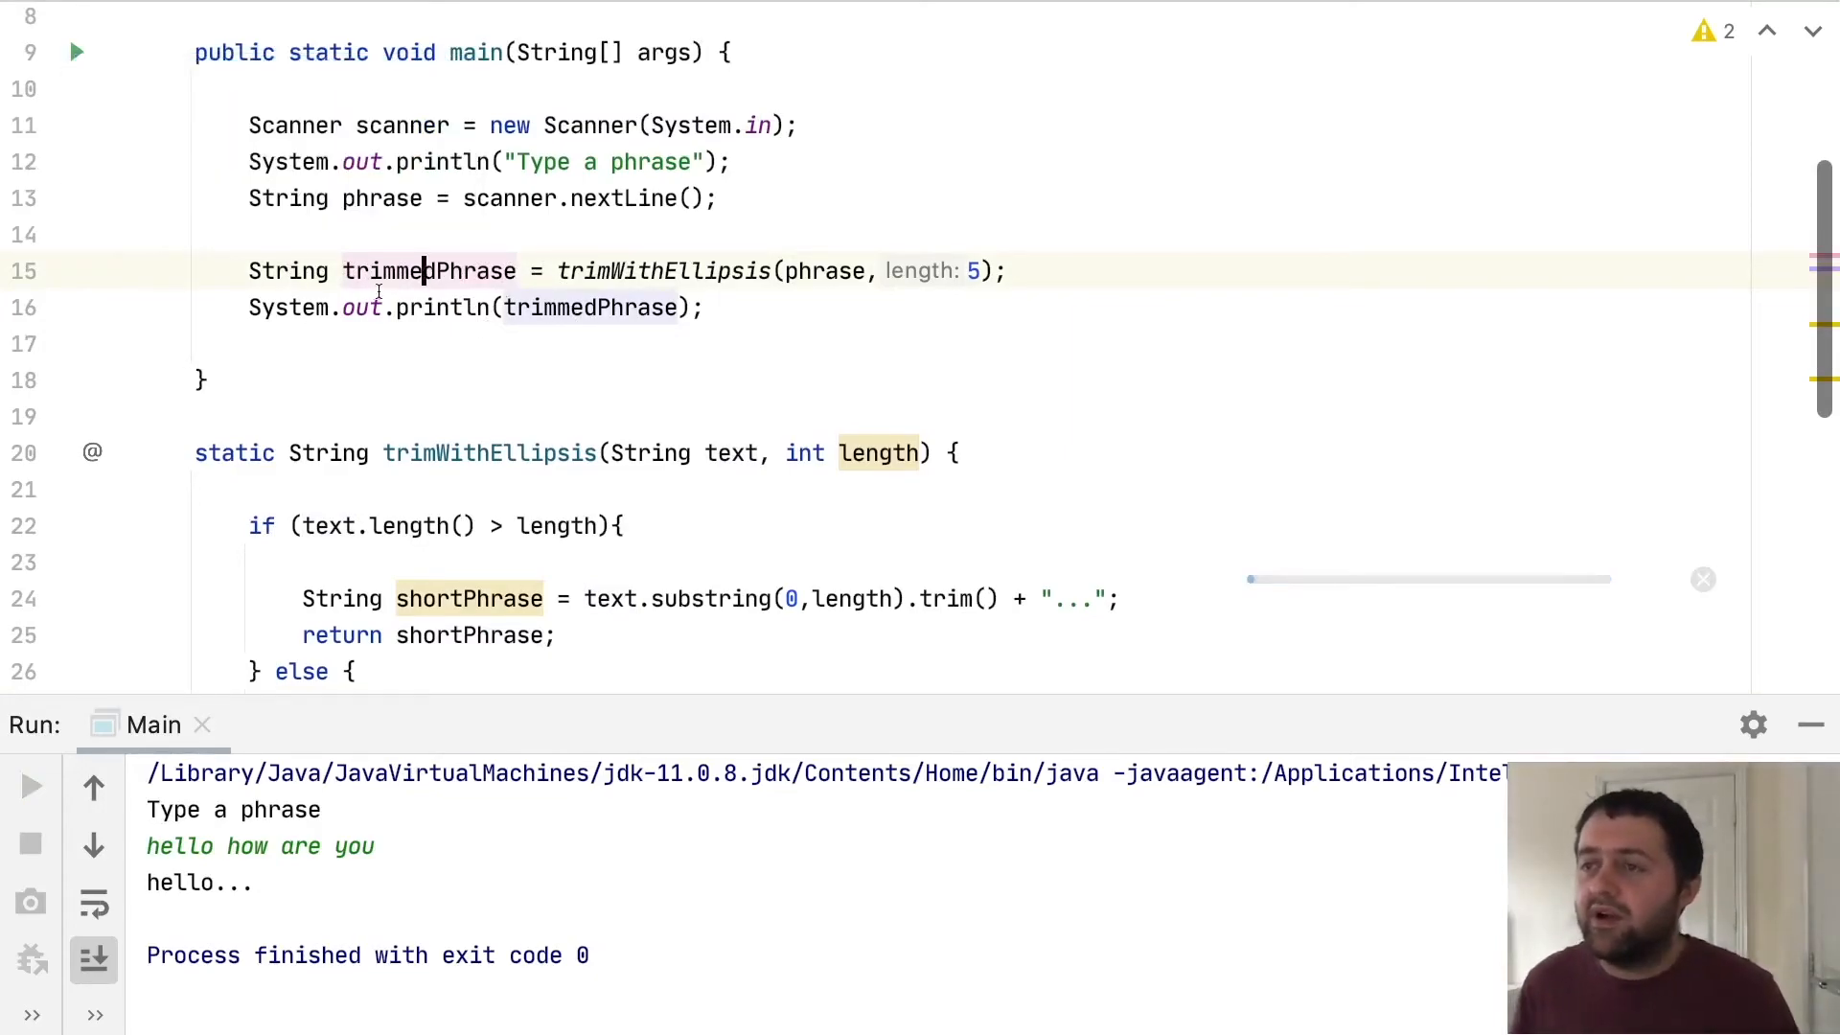
# Run the program and enter 'hello world' in the console to see the trimmed output
pyautogui.click(31, 787)
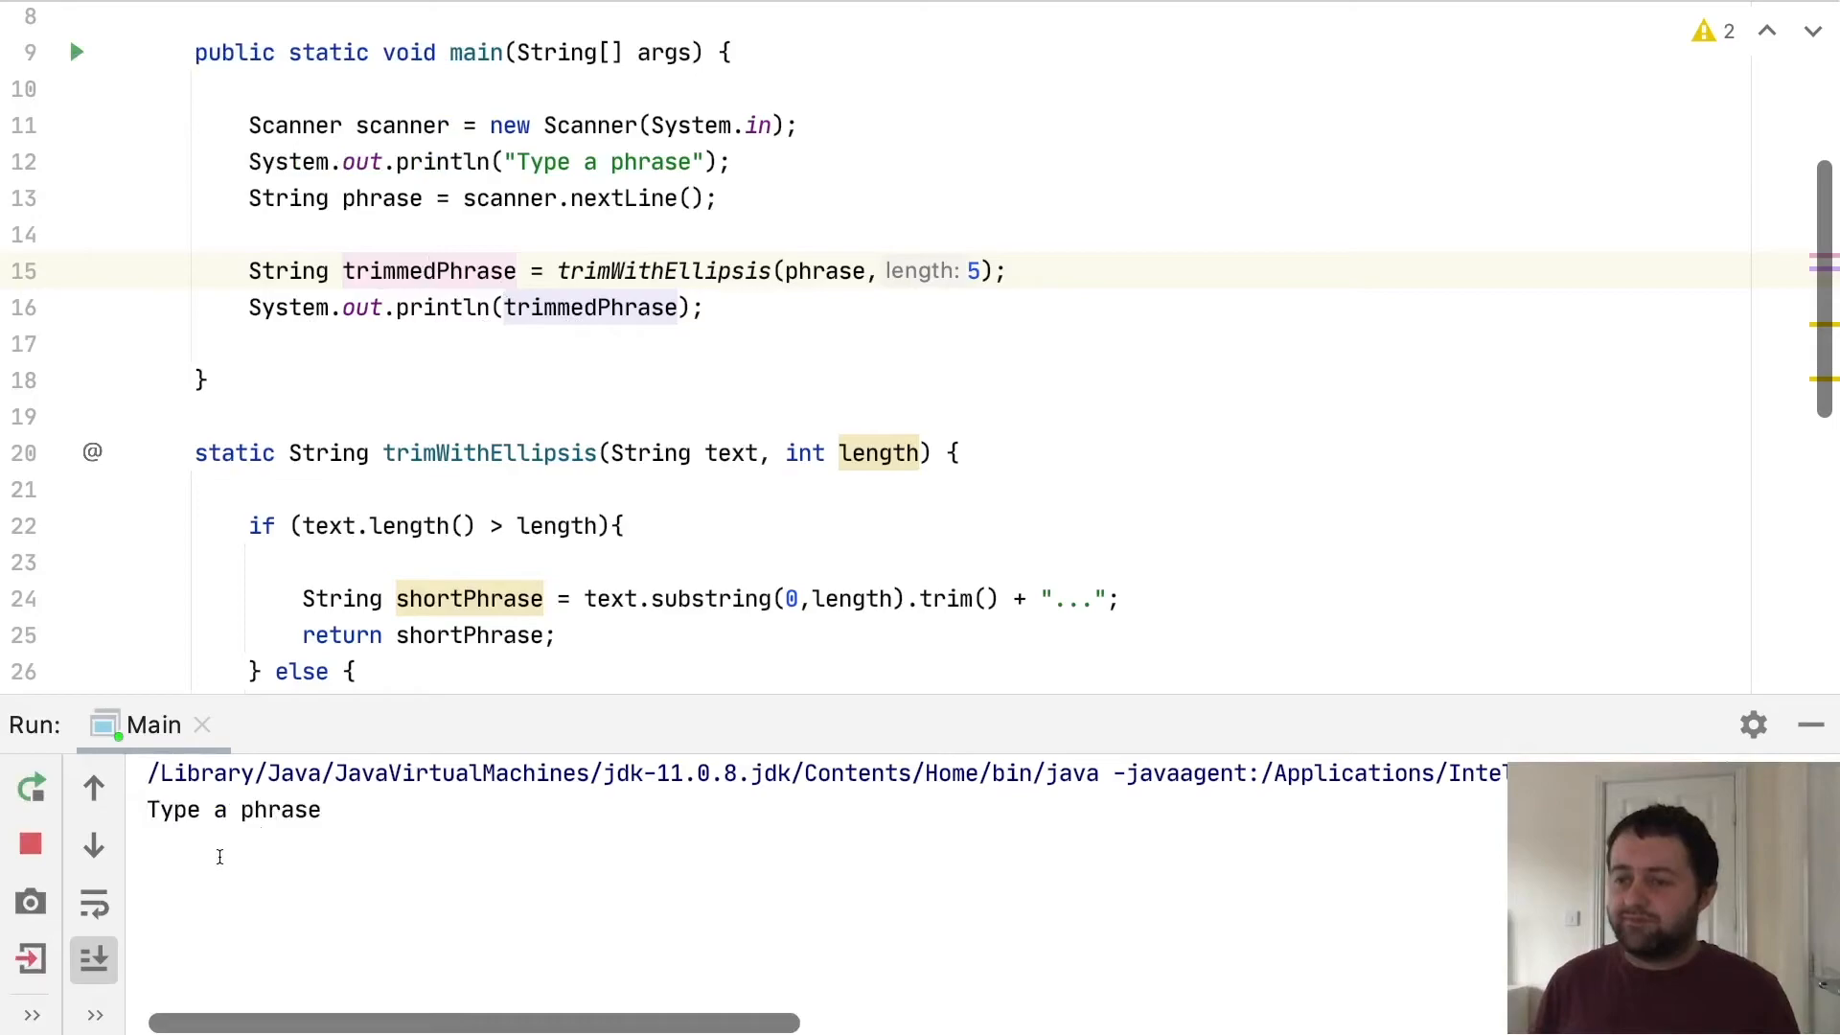
pyautogui.write('hello world')
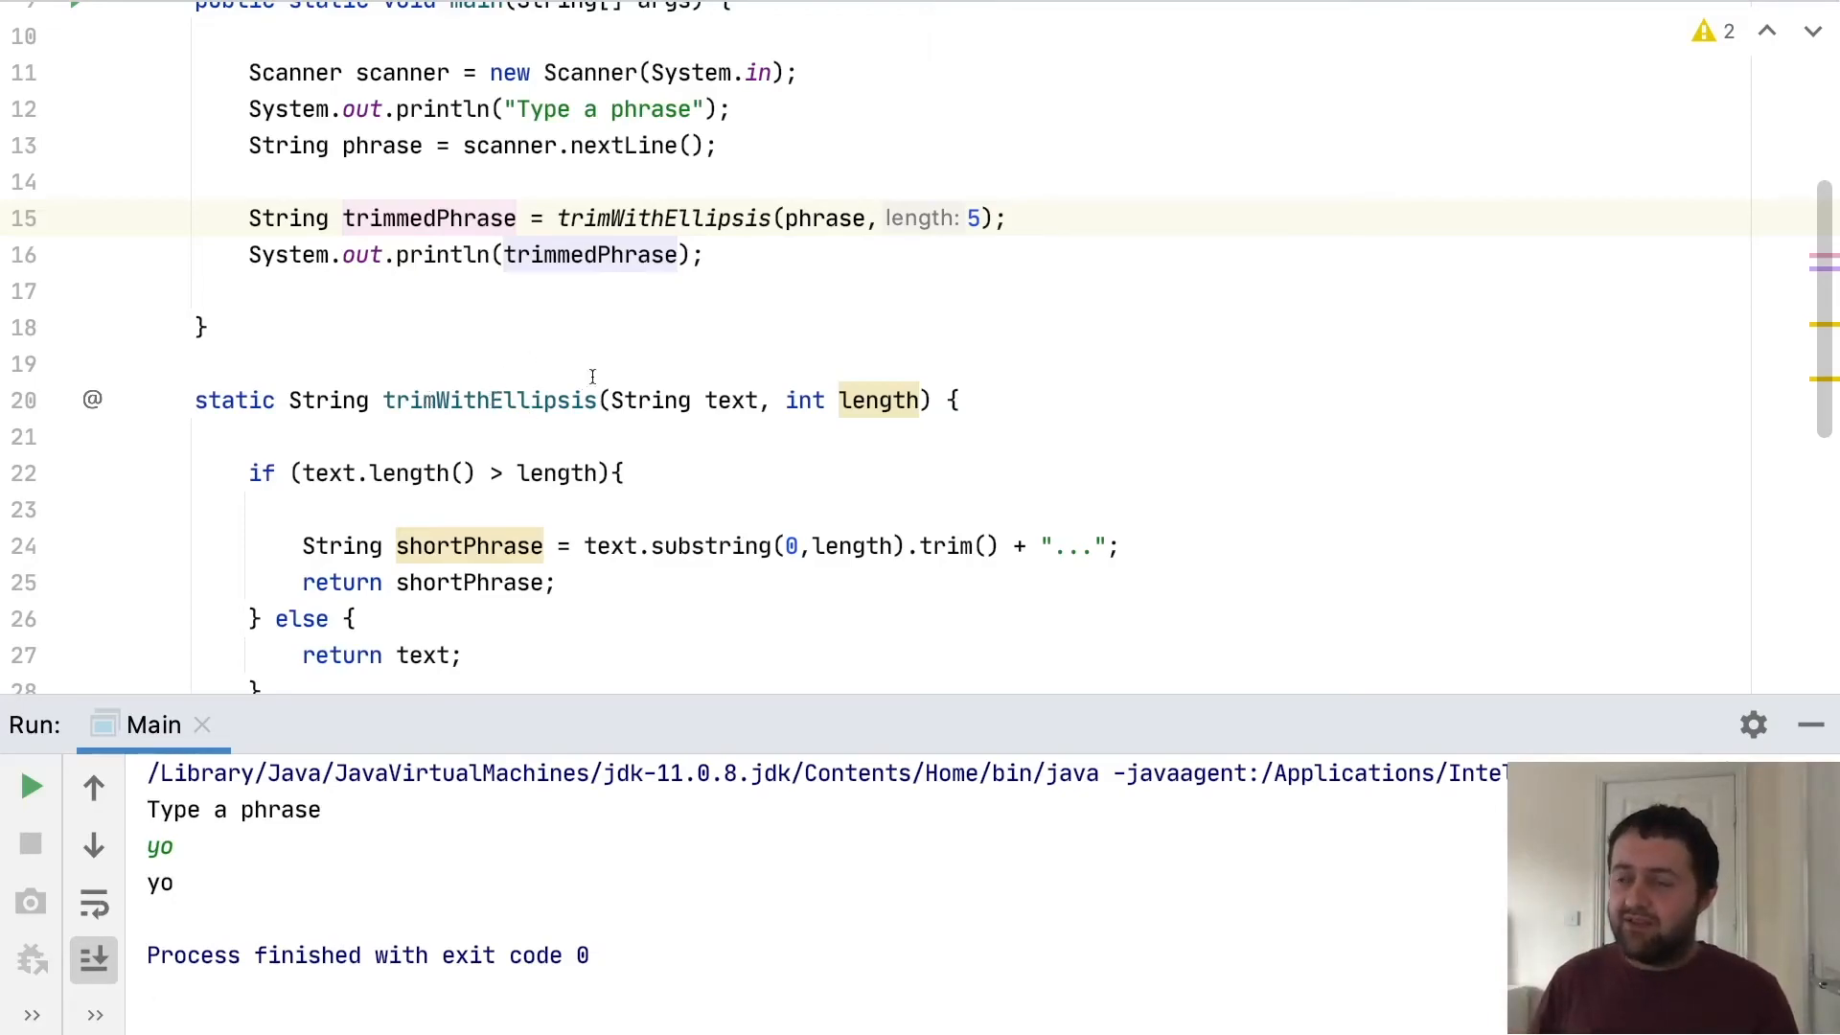
pyautogui.moveTo(428, 282)
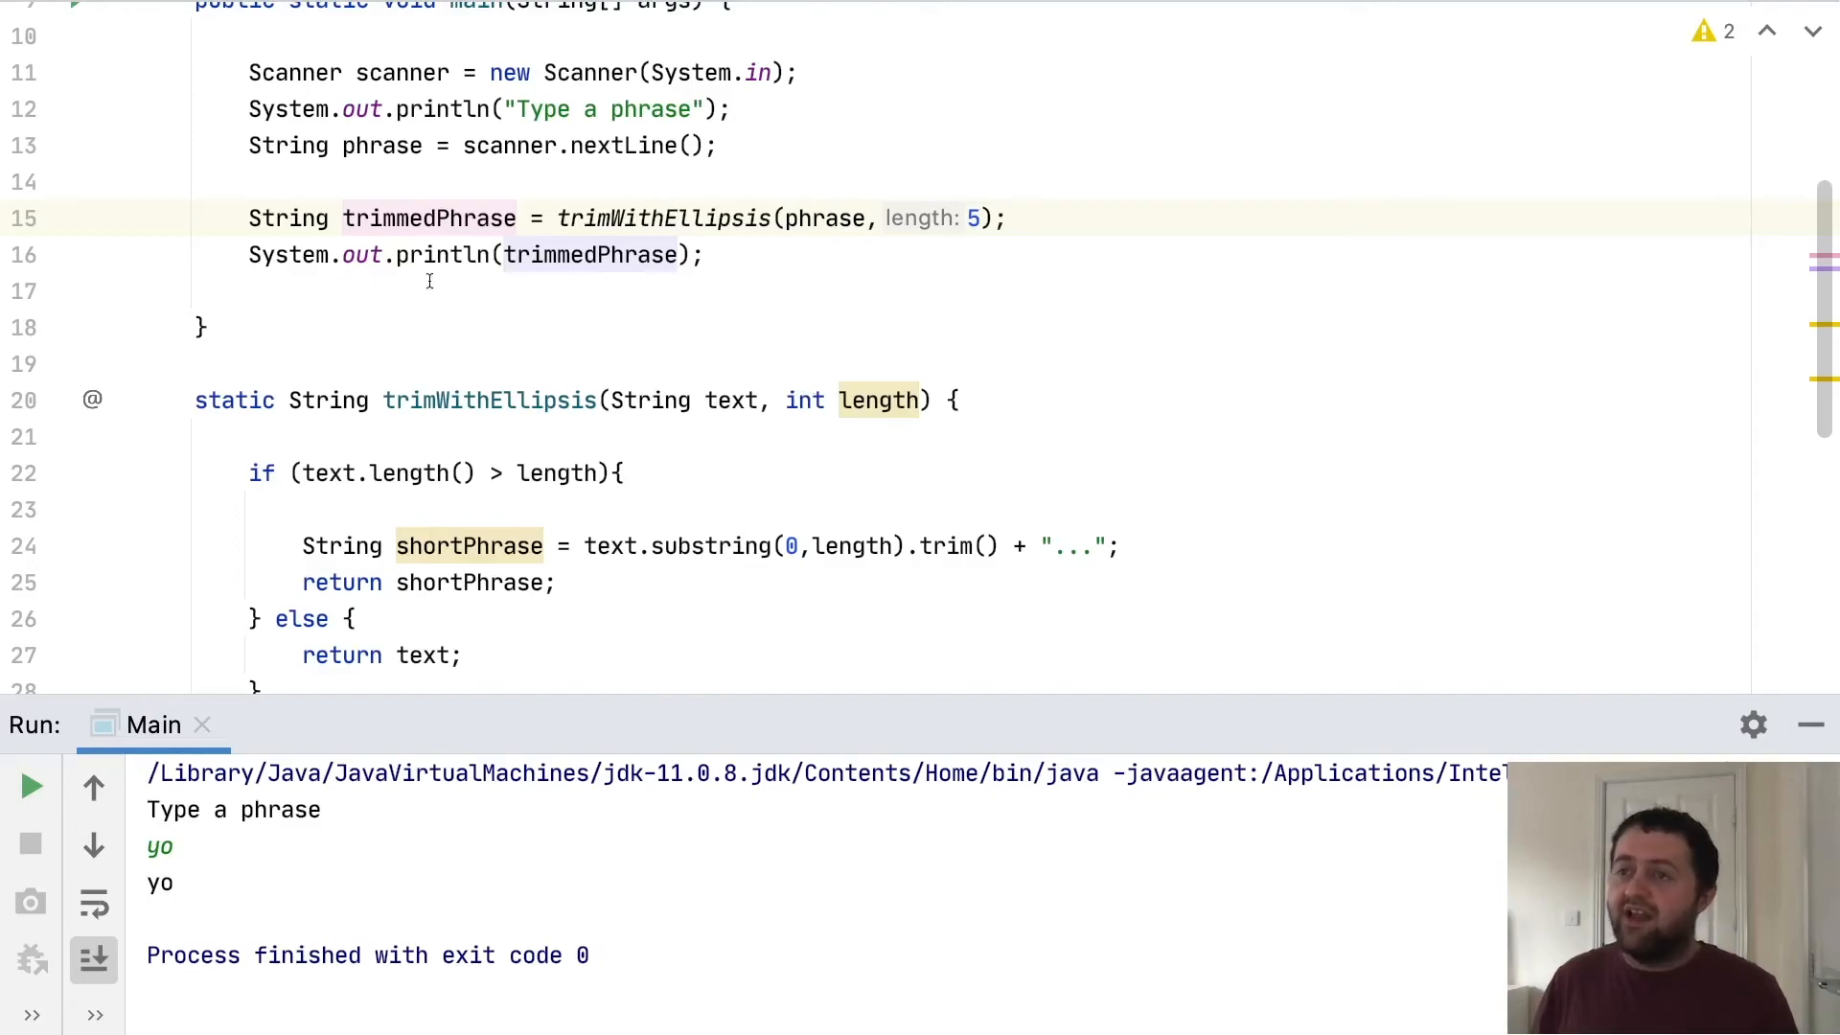
pyautogui.moveTo(326, 382)
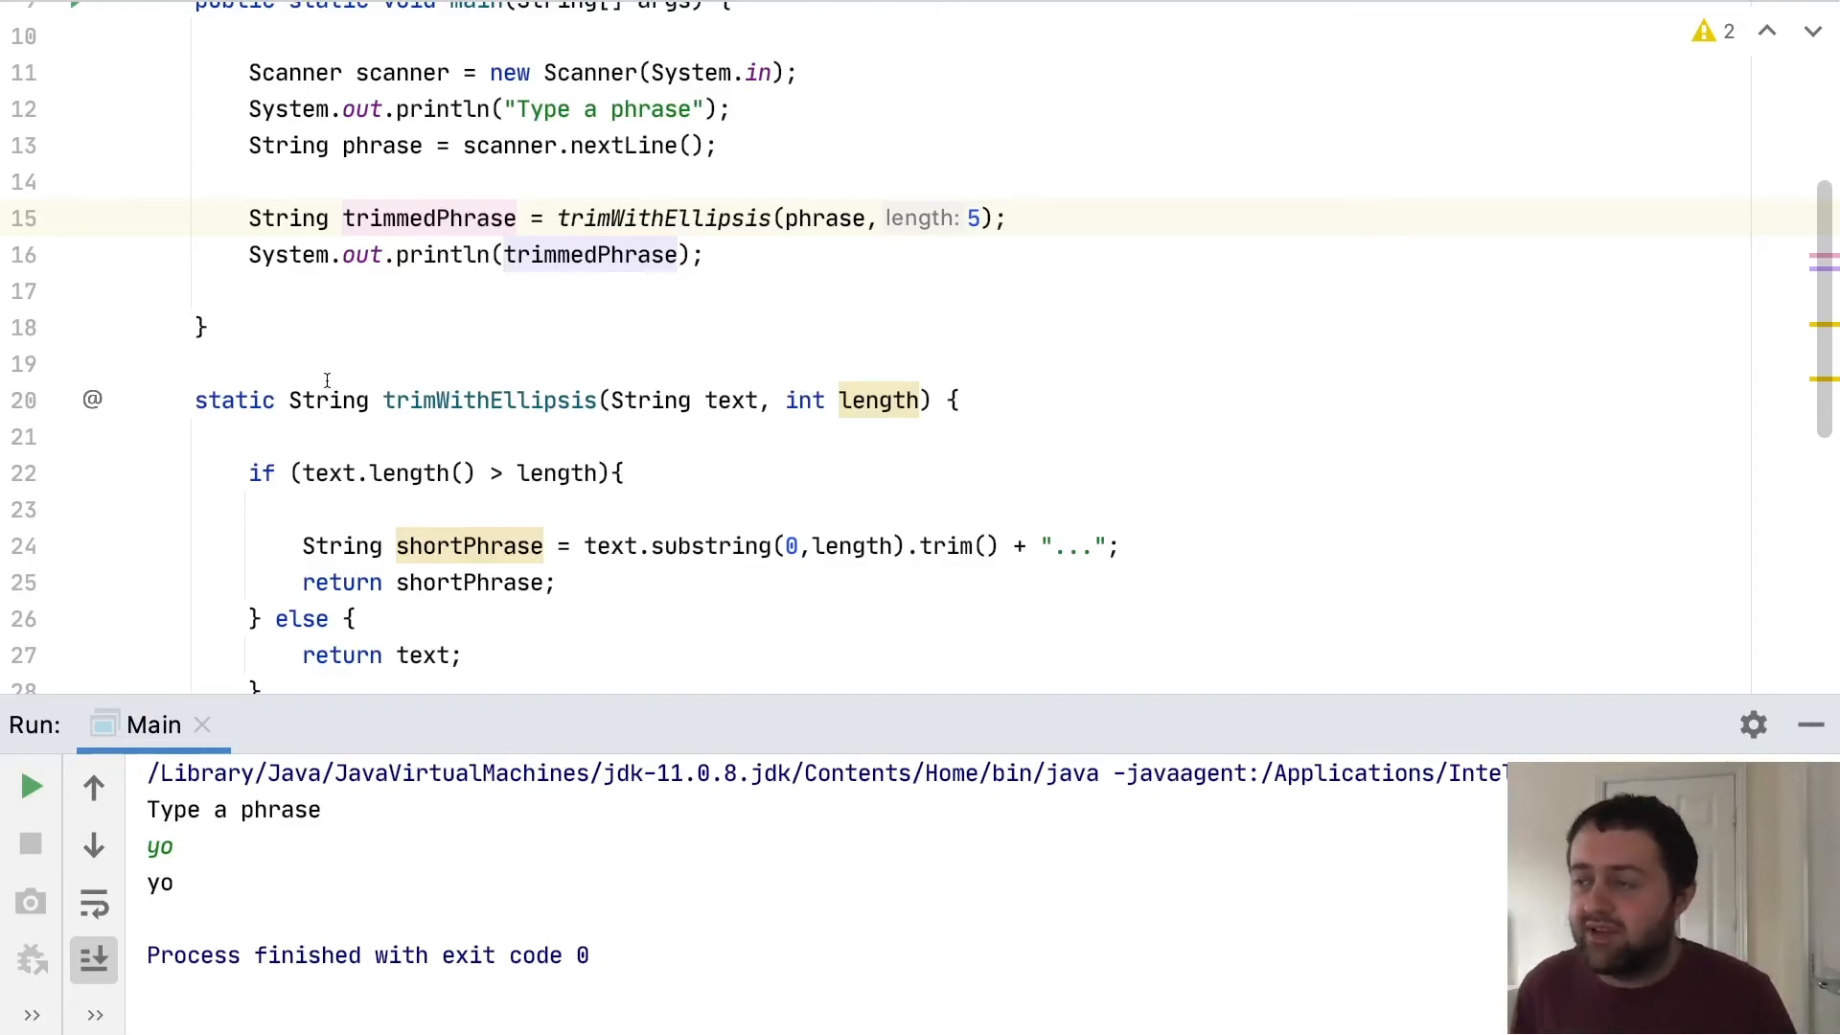
pyautogui.moveTo(1476, 518)
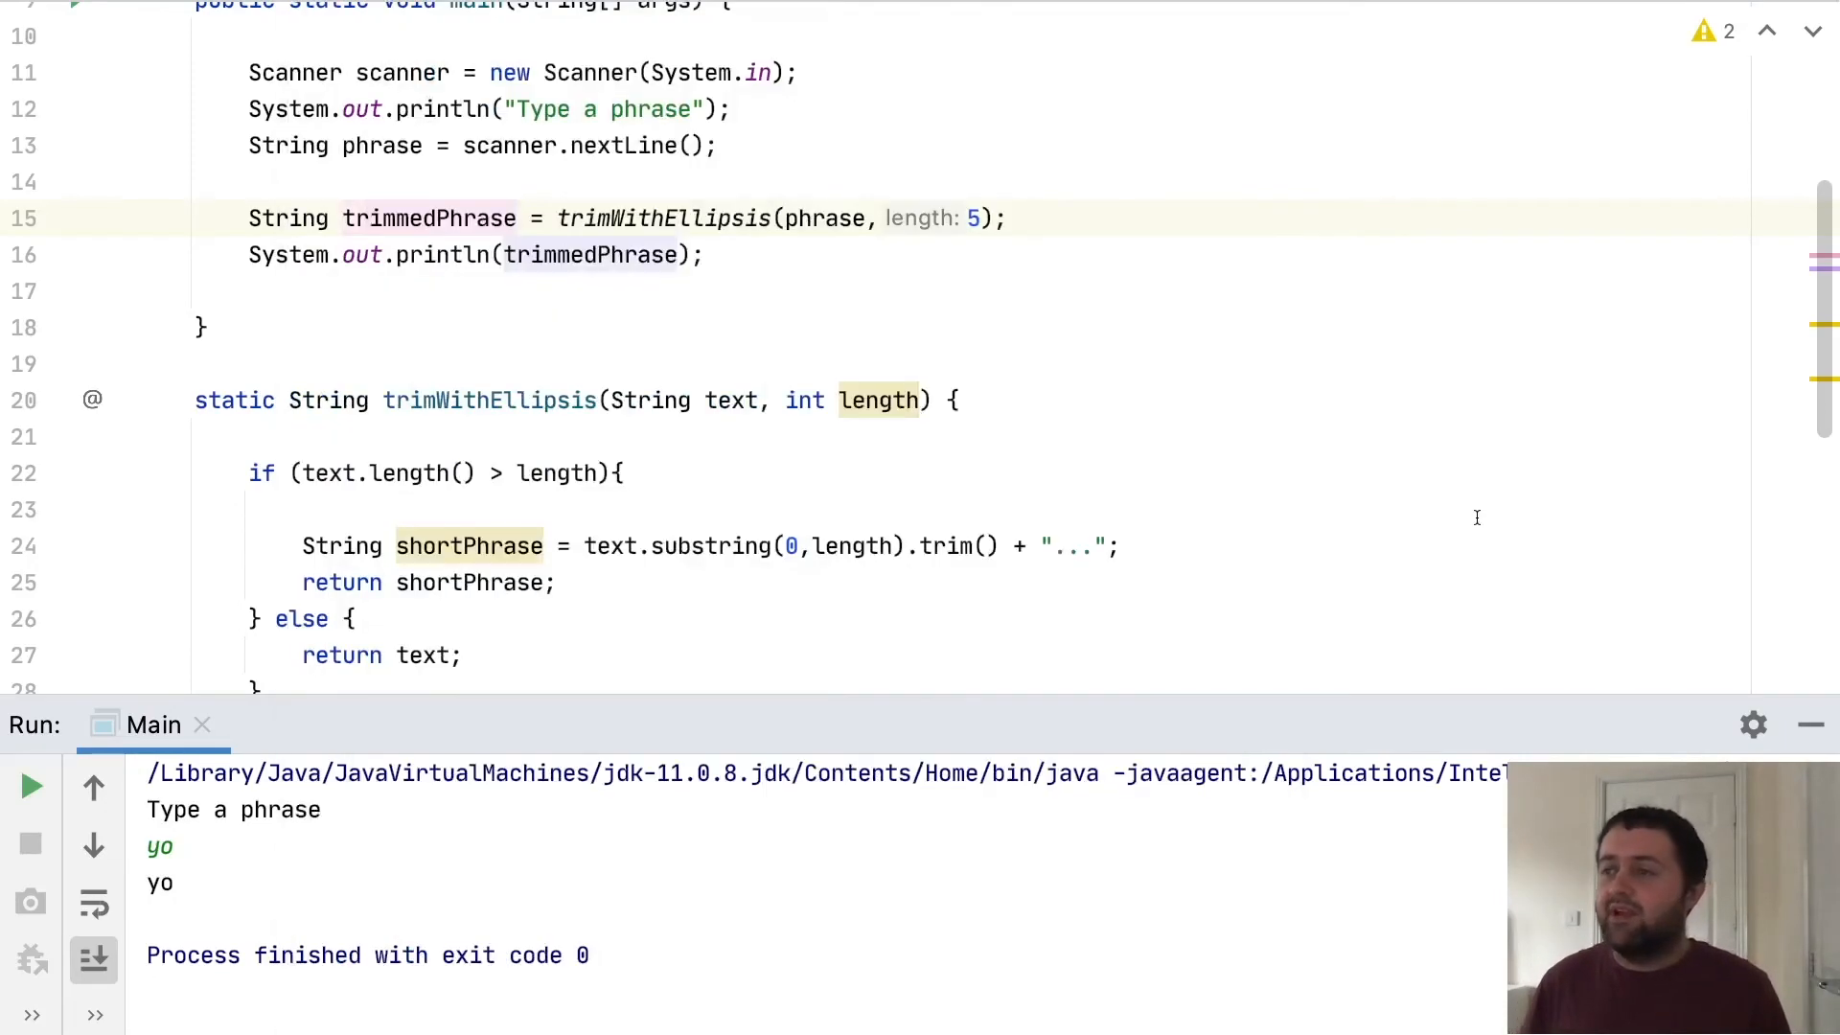